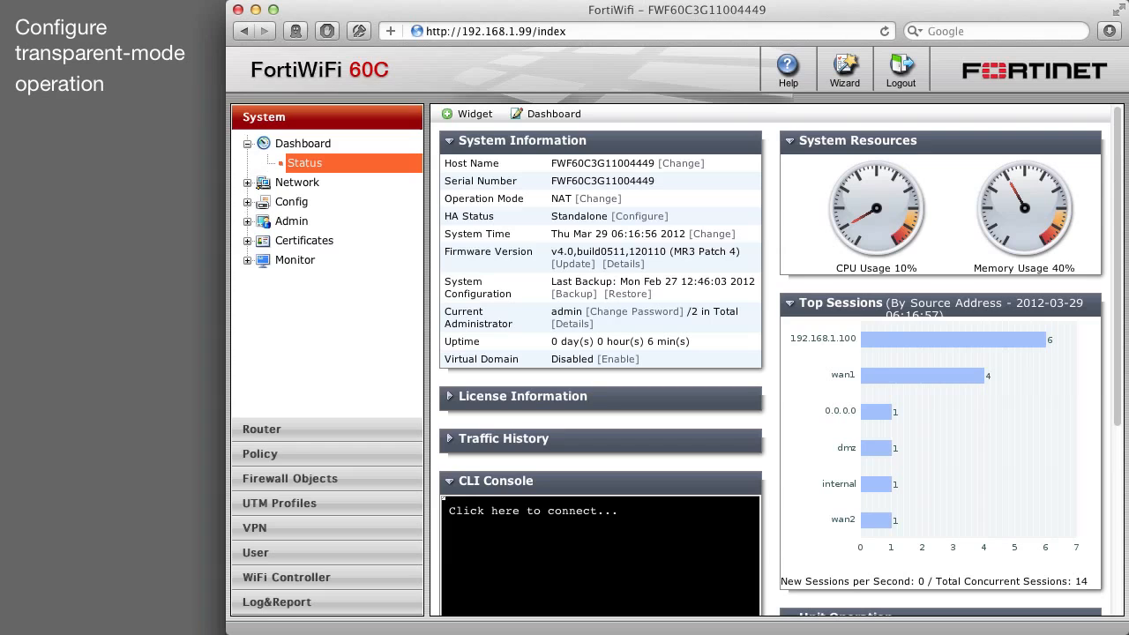
{"action": "mouse_move", "coordinate": [489, 231]}
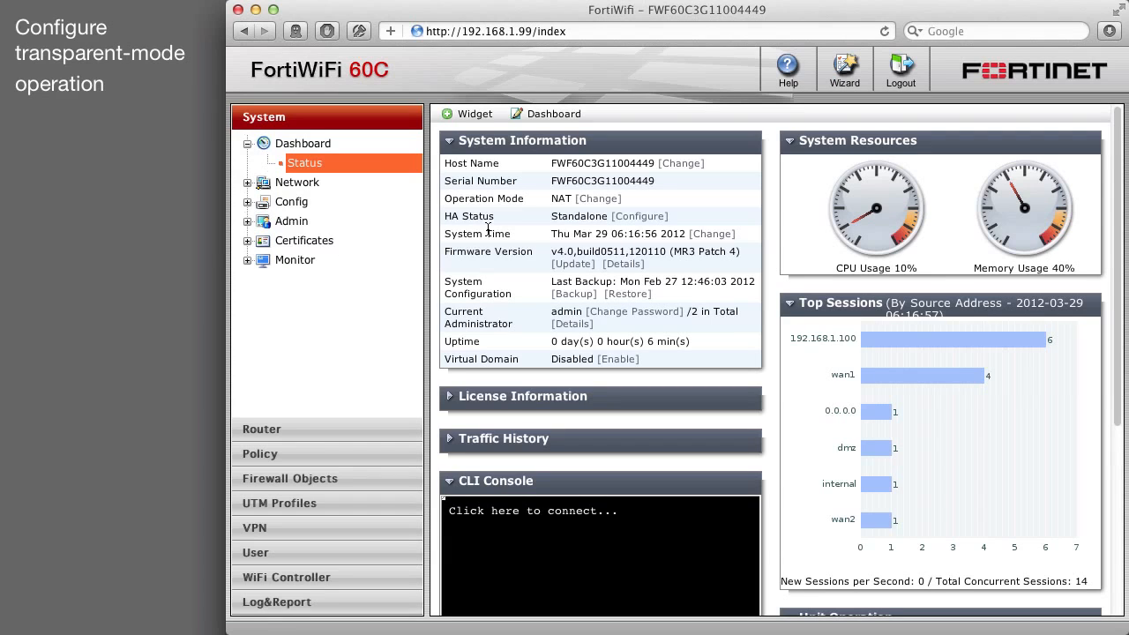
Step: Set operation mode to Transparent with management IP 10.31.101.40/255.255.255.0 and gateway 10.31.101.100
{"action": "left_click", "coordinate": [607, 198]}
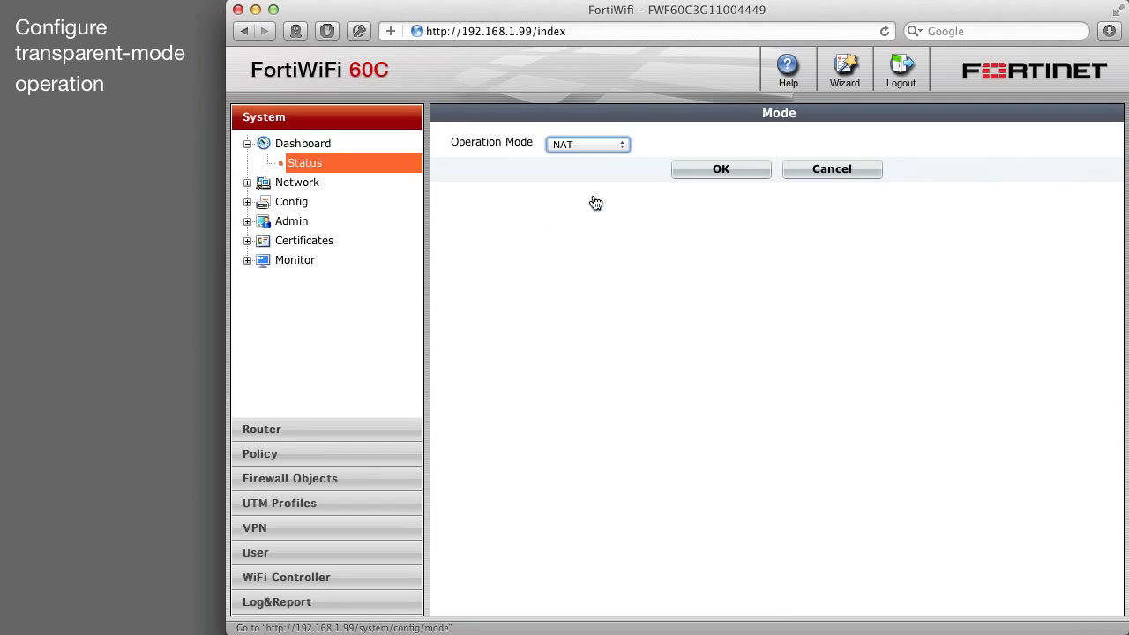
{"action": "left_click", "coordinate": [586, 144]}
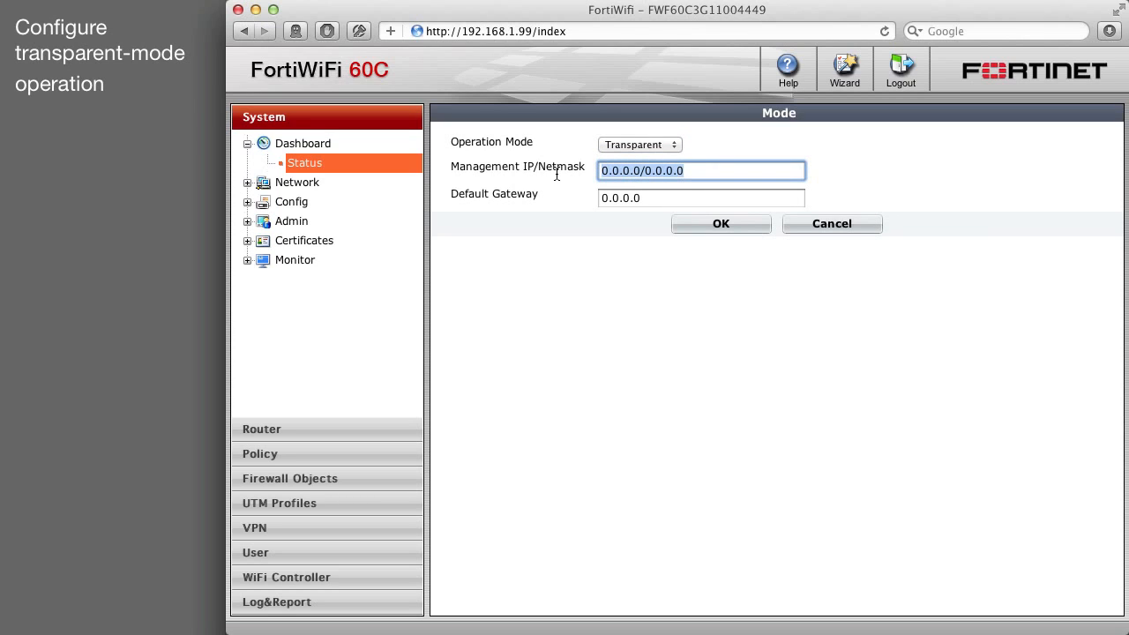
{"action": "type", "text": "10.31."}
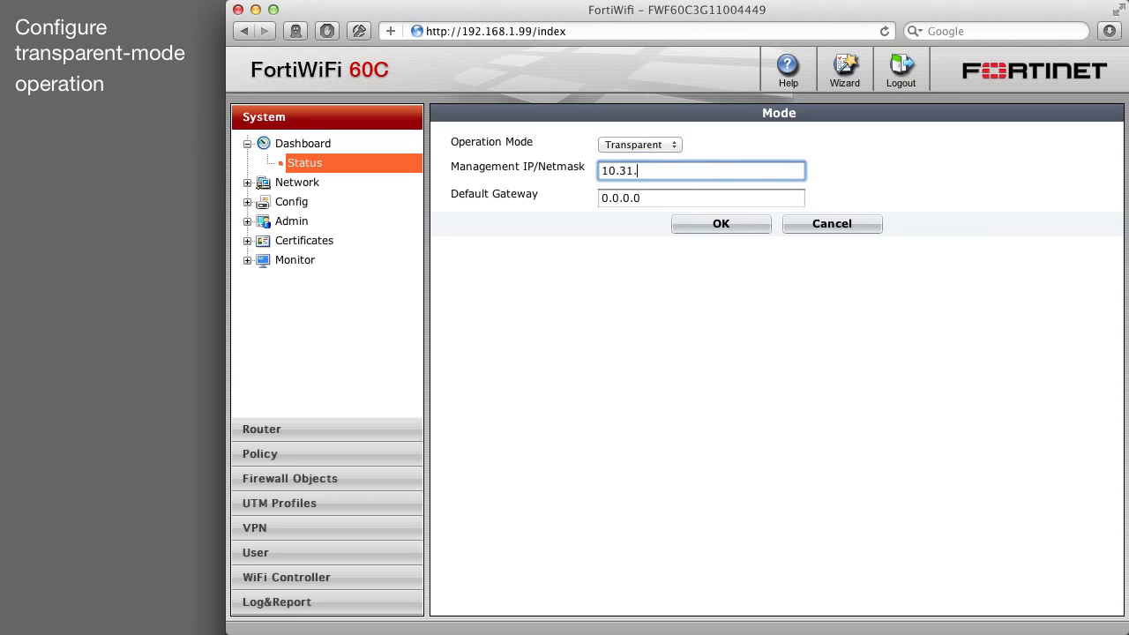
{"action": "type", "text": "101.40/"}
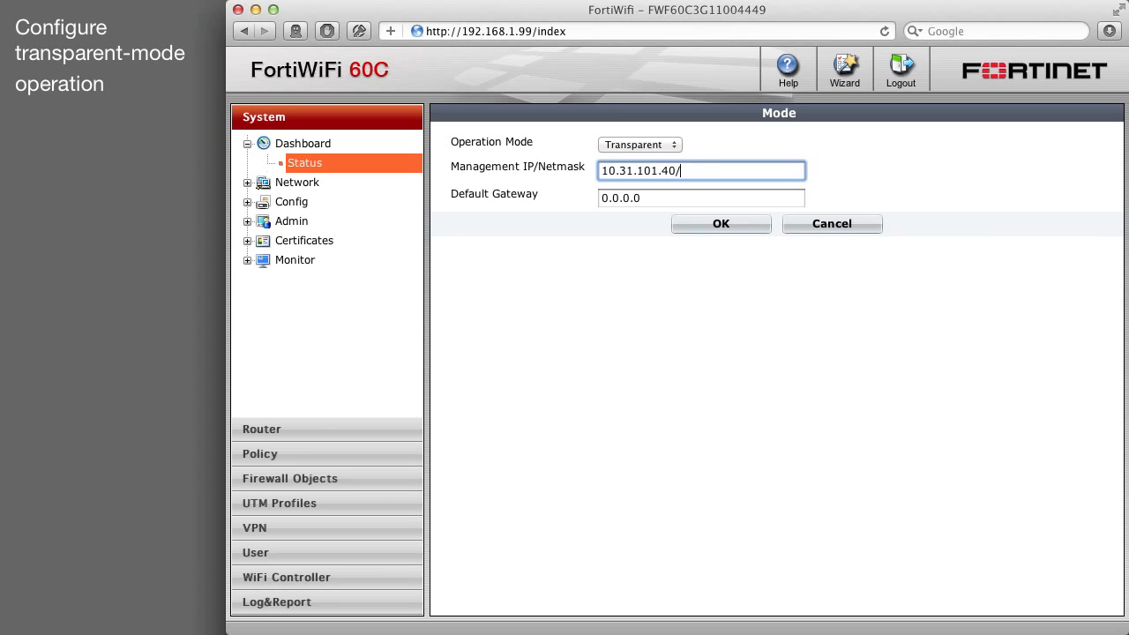
{"action": "type", "text": "255.255.255.0"}
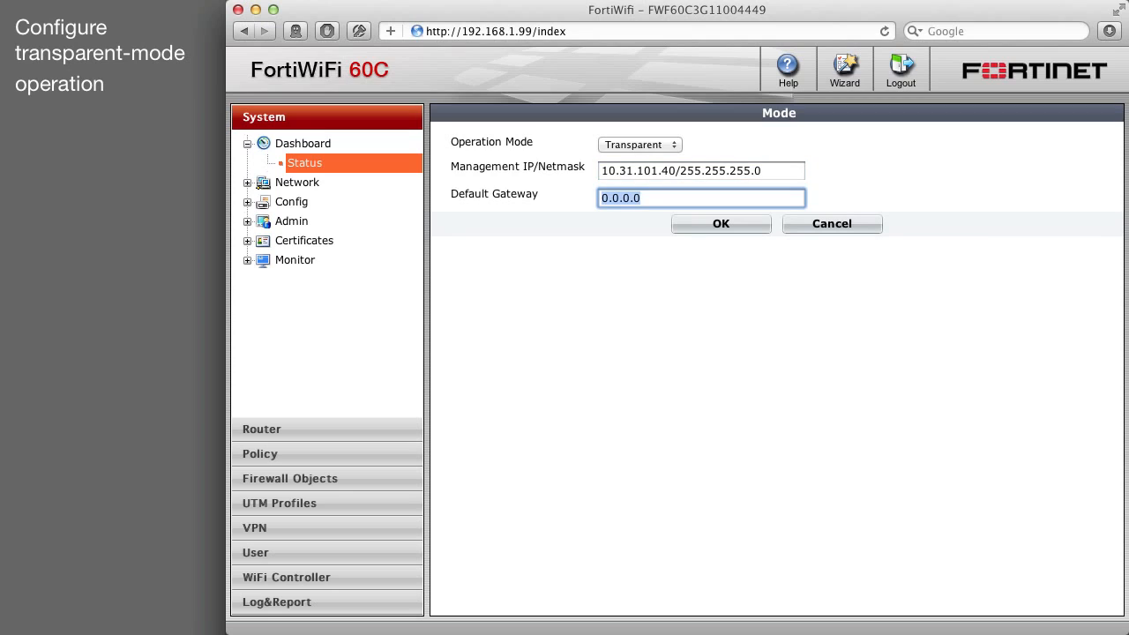
{"action": "type", "text": "10."}
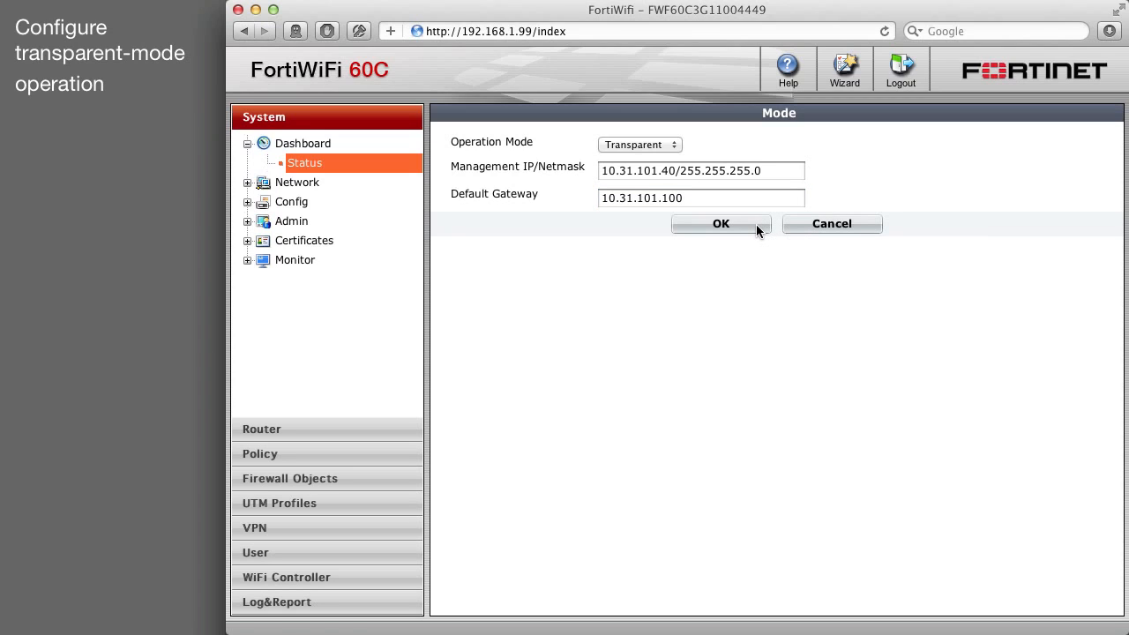
Step: Apply Transparent mode, then set the Mac's Ethernet IP to 10.31.101.101 and close preferences
{"action": "left_click", "coordinate": [720, 223]}
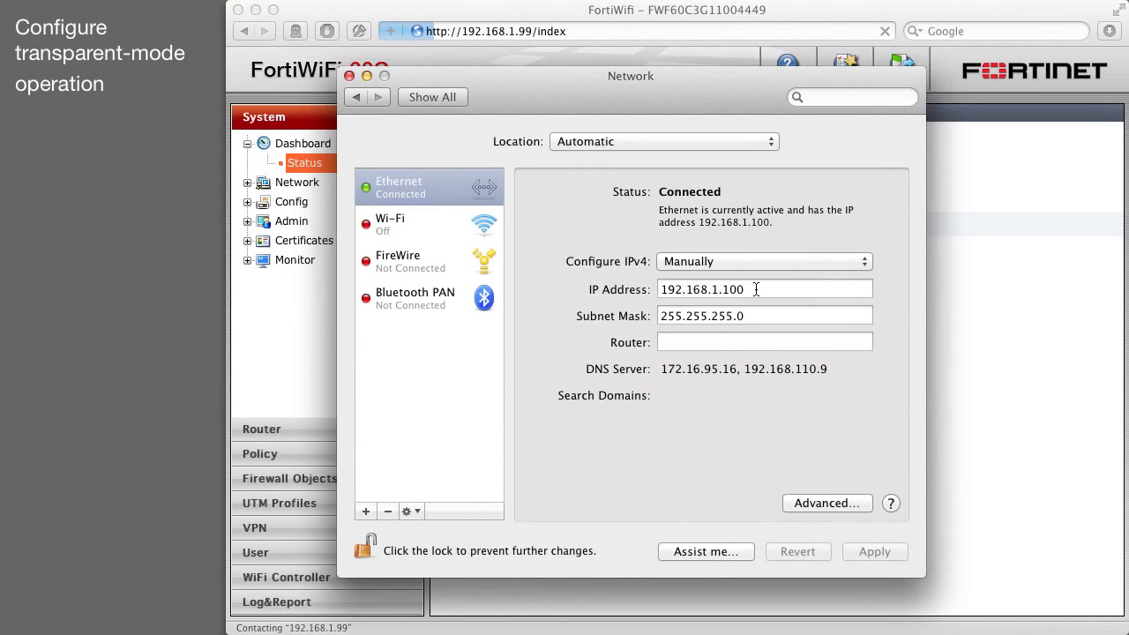
{"action": "type", "text": "10.31"}
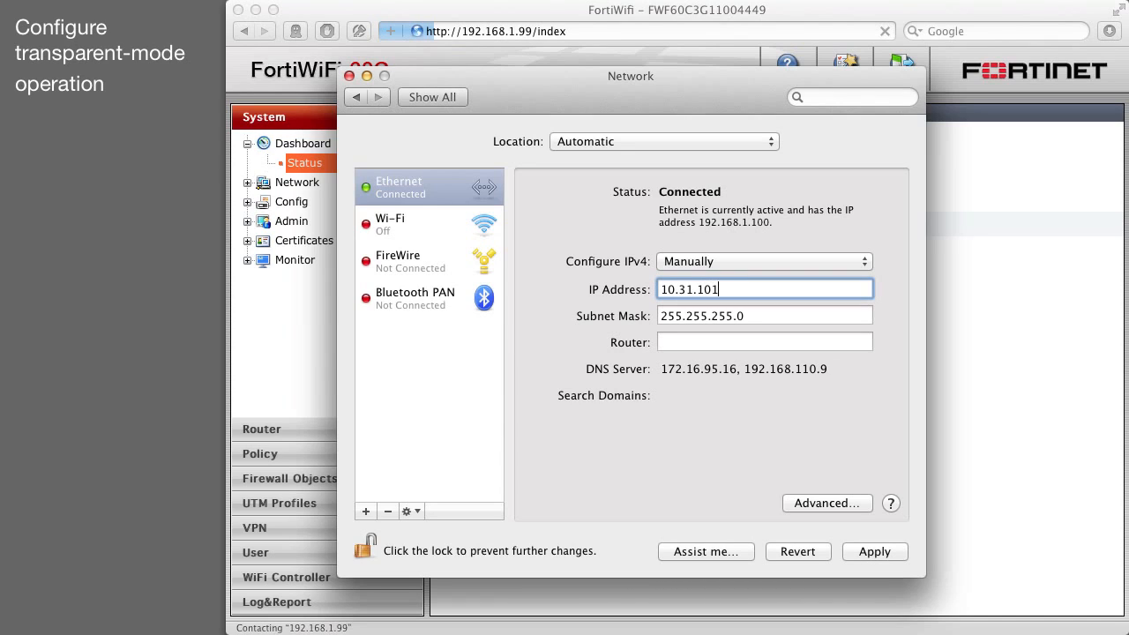
{"action": "type", "text": "."}
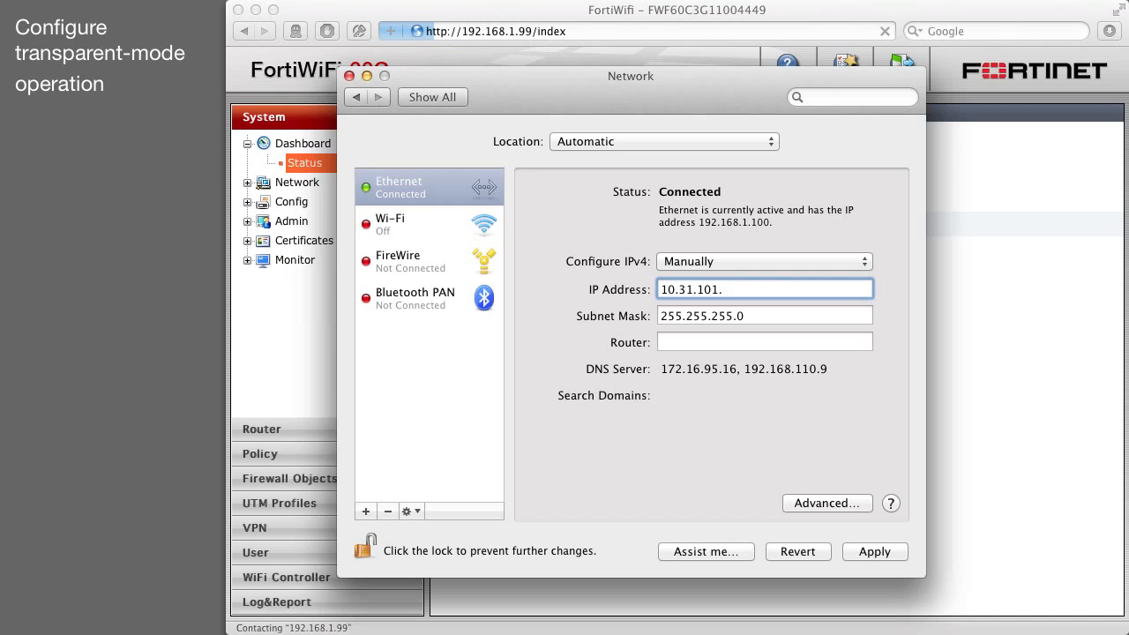
{"action": "type", "text": "101"}
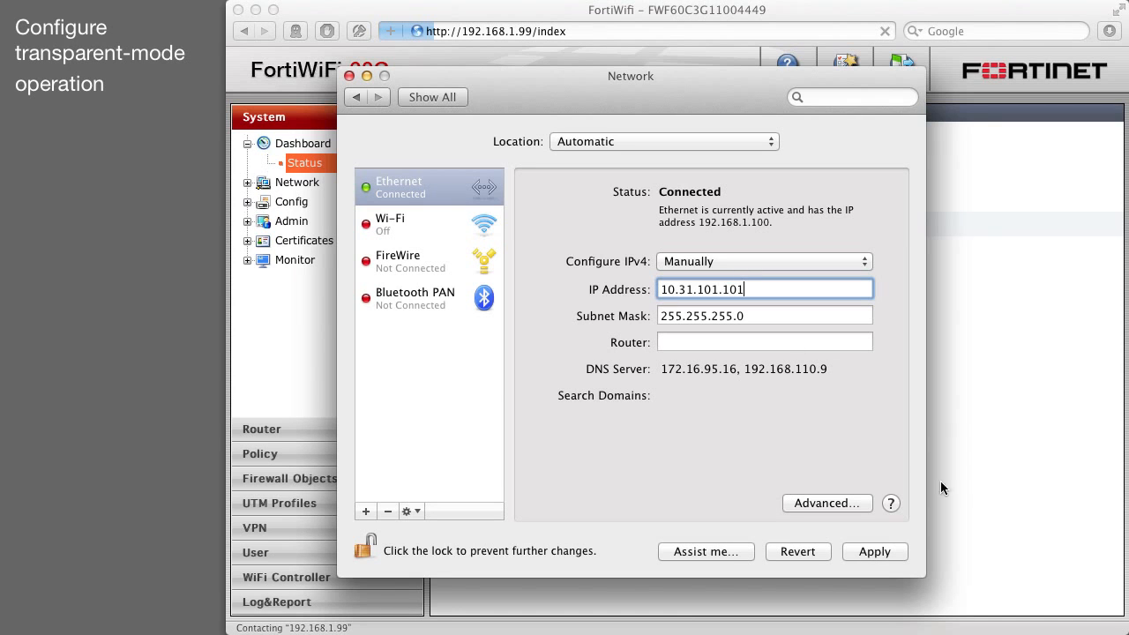
{"action": "left_click", "coordinate": [874, 551]}
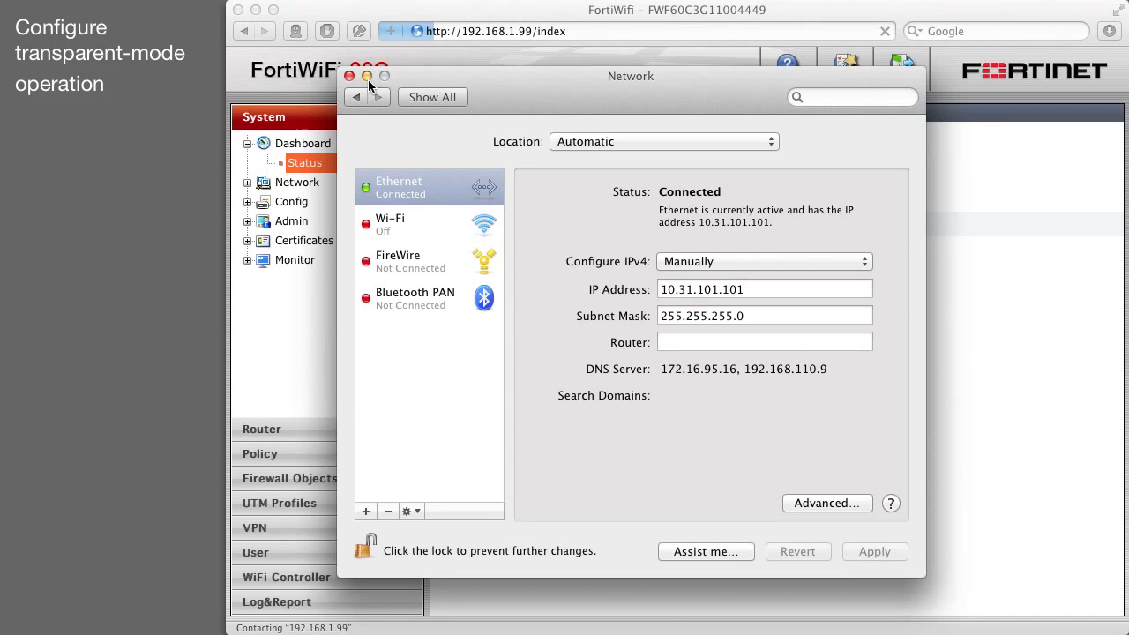
{"action": "left_click", "coordinate": [353, 75]}
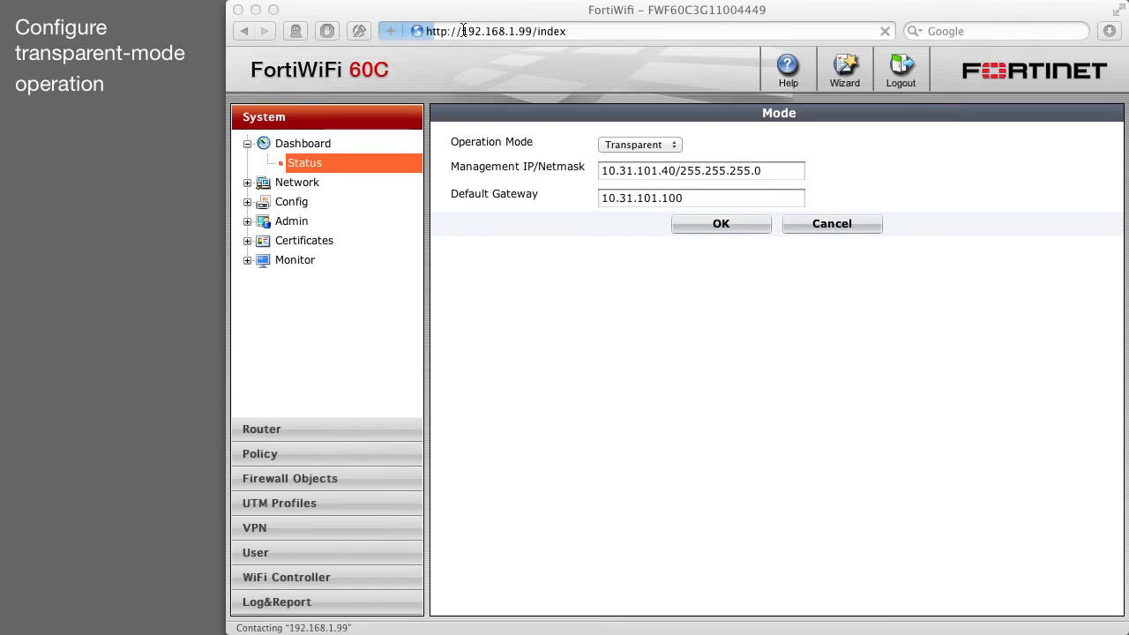
{"action": "type", "text": "http://10"}
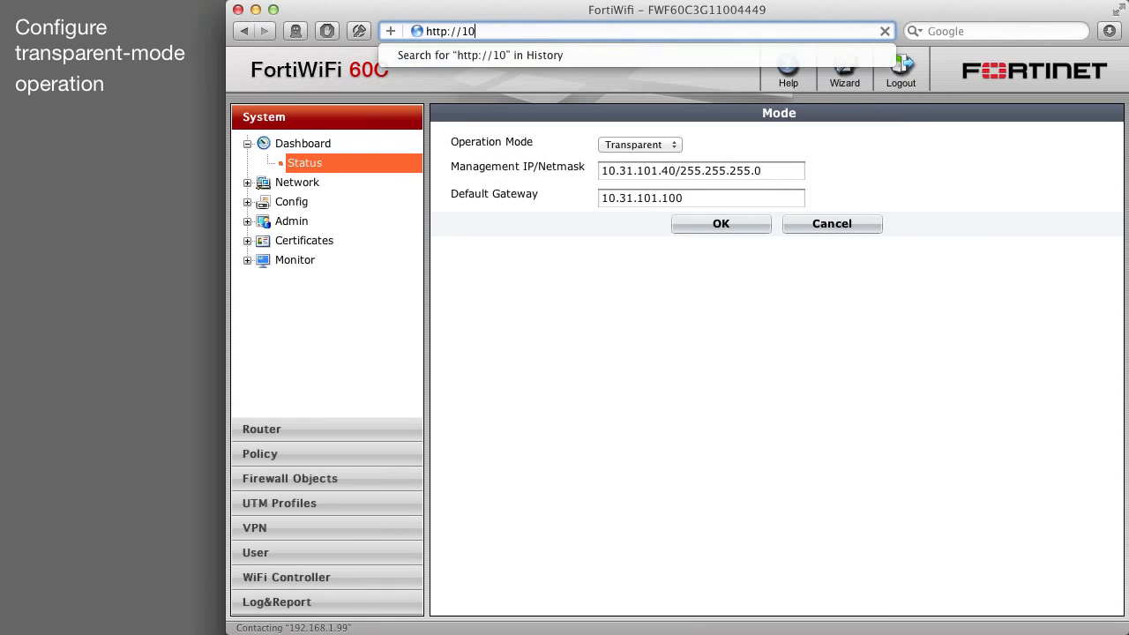
{"action": "type", "text": ".31.101.40/log"}
{"action": "type", "text": "adm"}
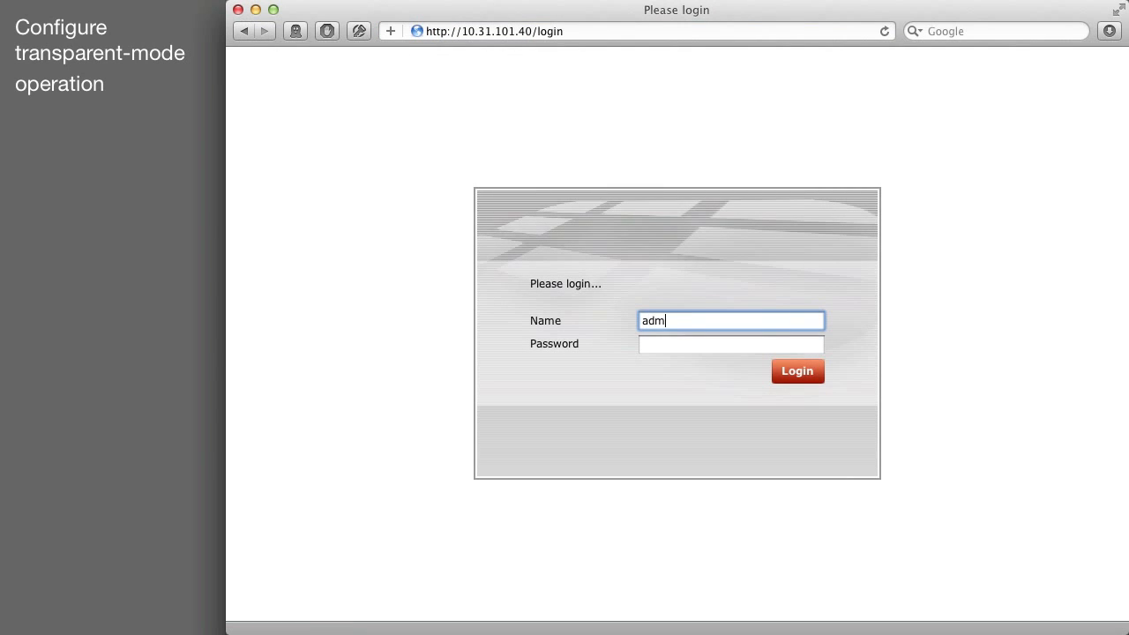
{"action": "type", "text": "in"}
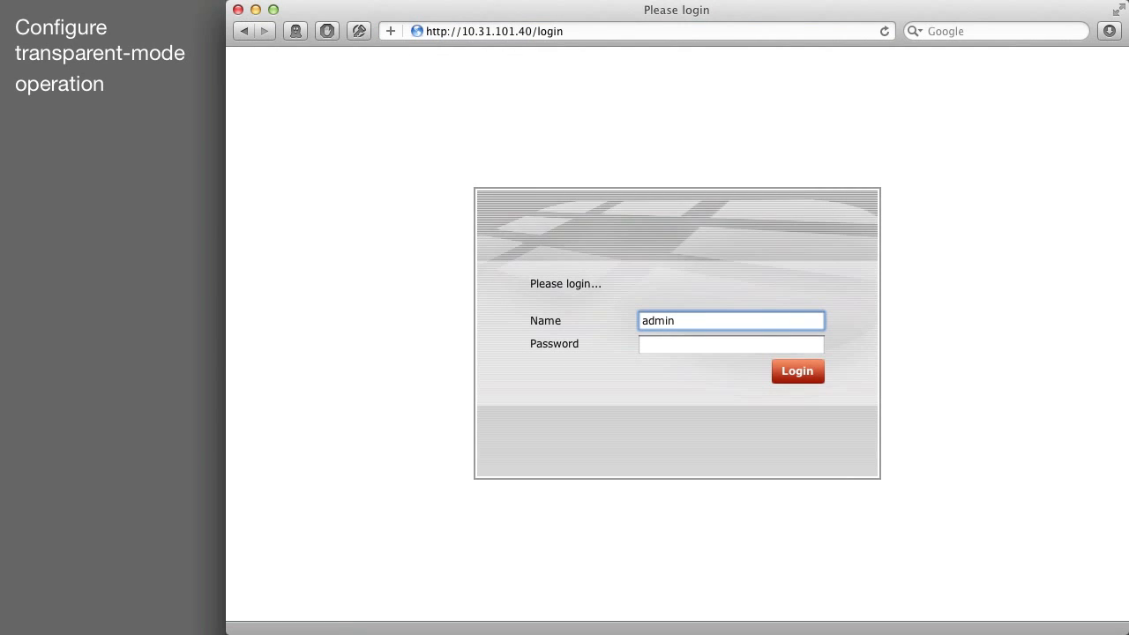
{"action": "left_click", "coordinate": [798, 371]}
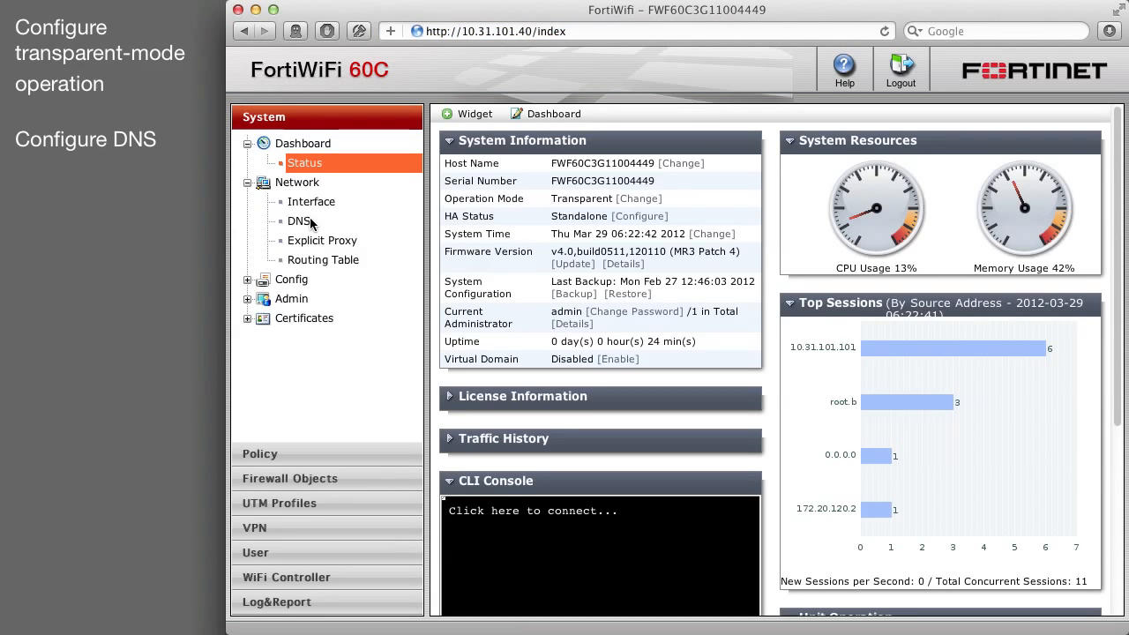
Step: Enter 8.8.8.8 as primary and 8.8.4.4 as secondary DNS server and apply
{"action": "left_click", "coordinate": [299, 220]}
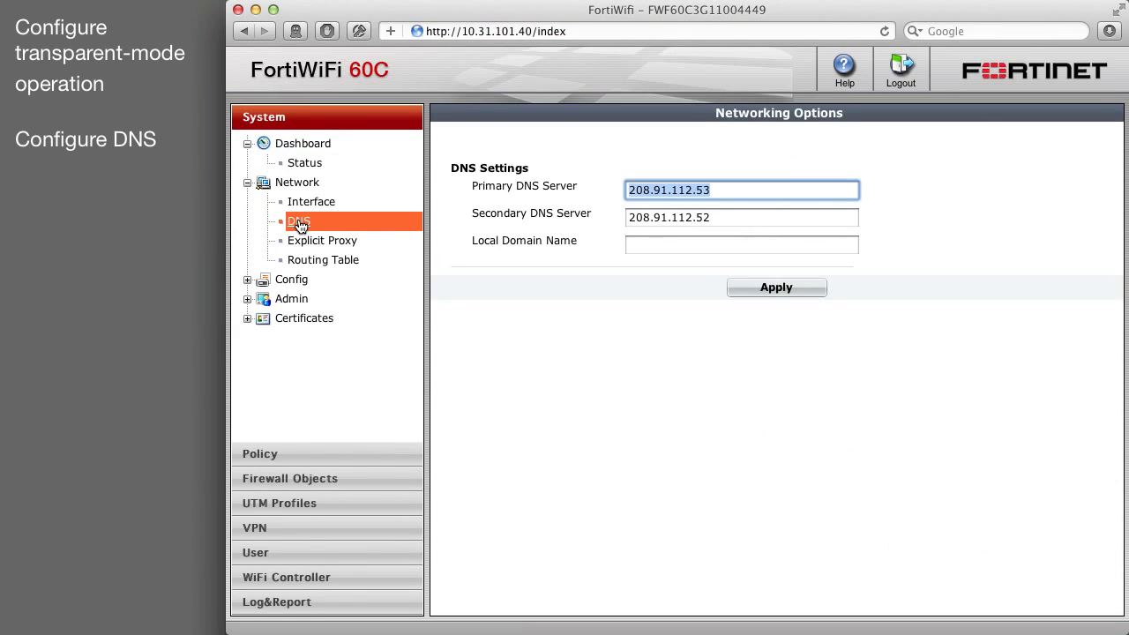
{"action": "type", "text": "8.8.8.8"}
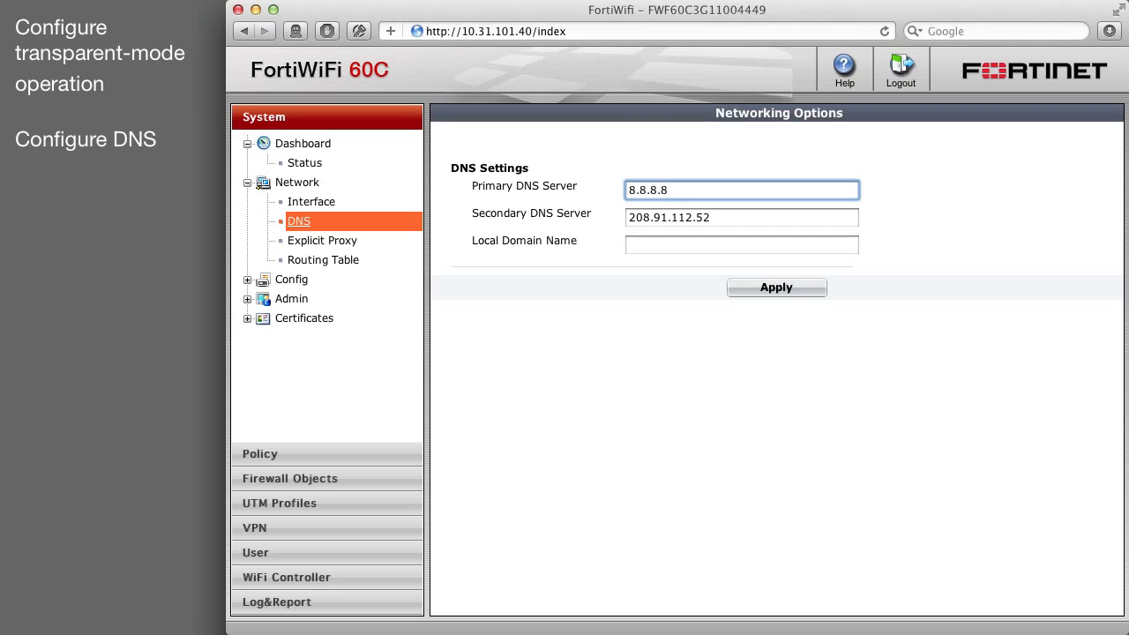
{"action": "type", "text": "8.8.4.4"}
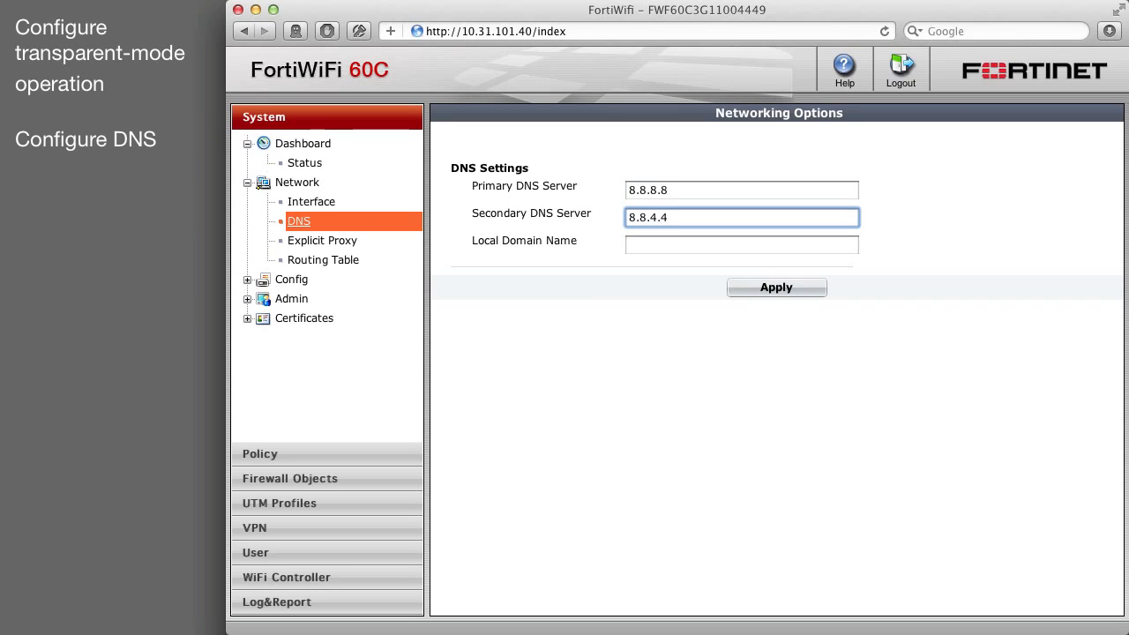
{"action": "left_click", "coordinate": [776, 287]}
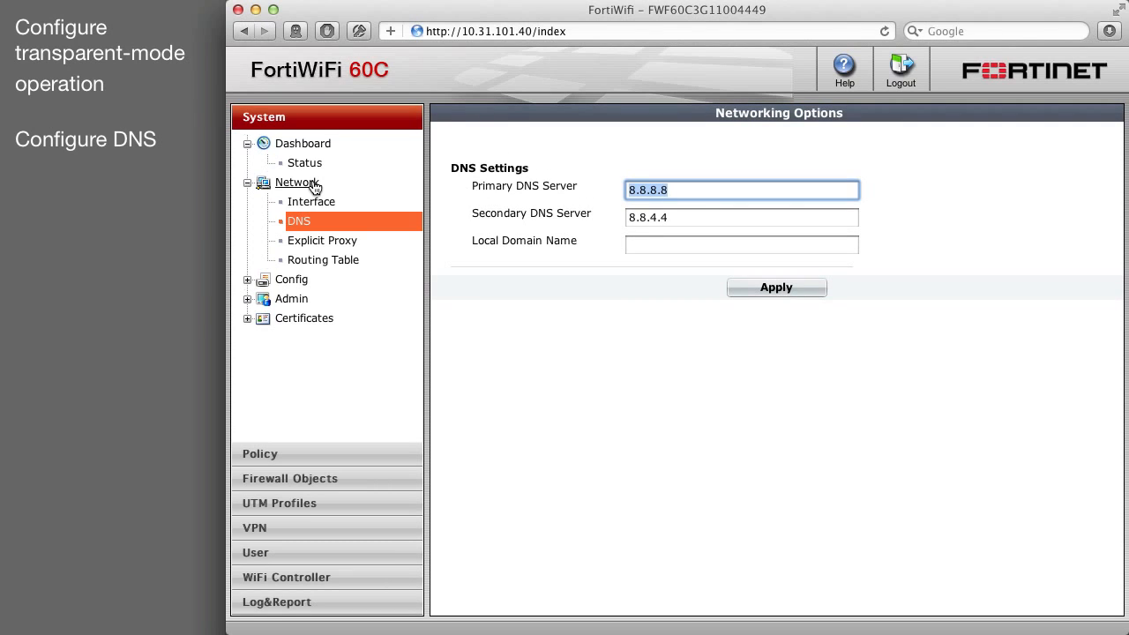
{"action": "mouse_move", "coordinate": [276, 490]}
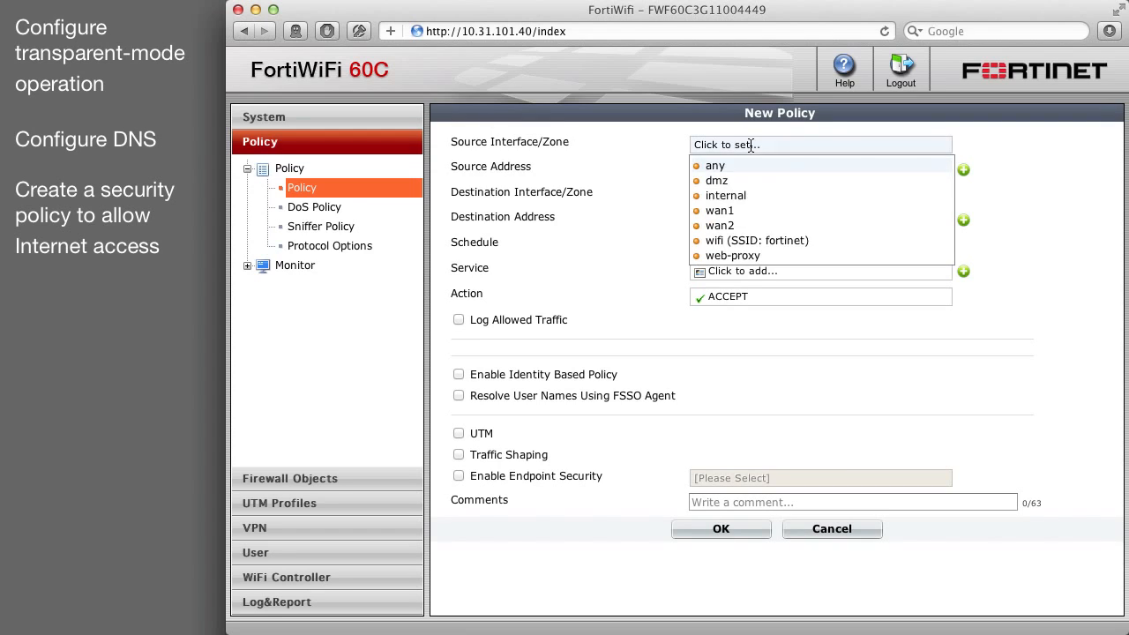
Step: Set the new policy to internal → wan1, all source and destination addresses, service ANY
{"action": "left_click", "coordinate": [726, 195]}
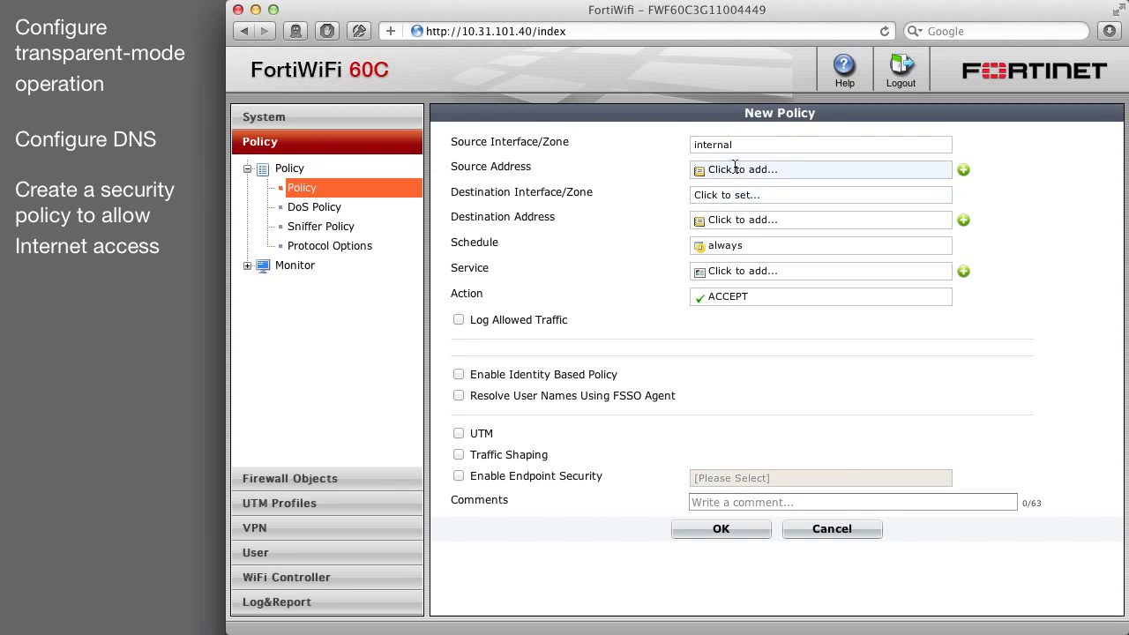
{"action": "left_click", "coordinate": [819, 169]}
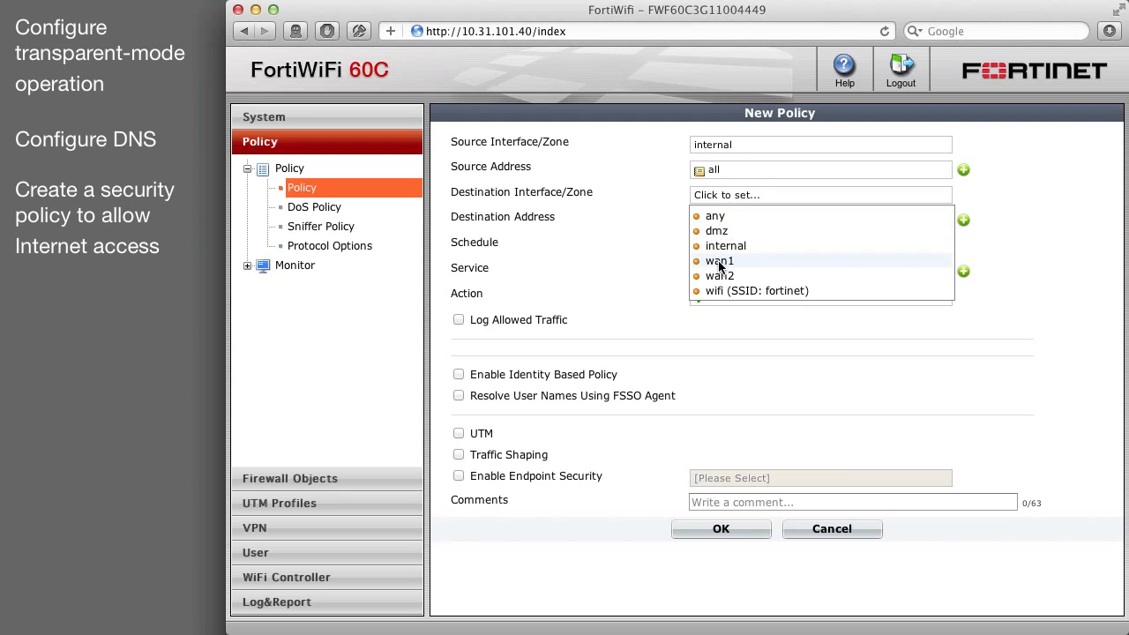
{"action": "left_click", "coordinate": [716, 261]}
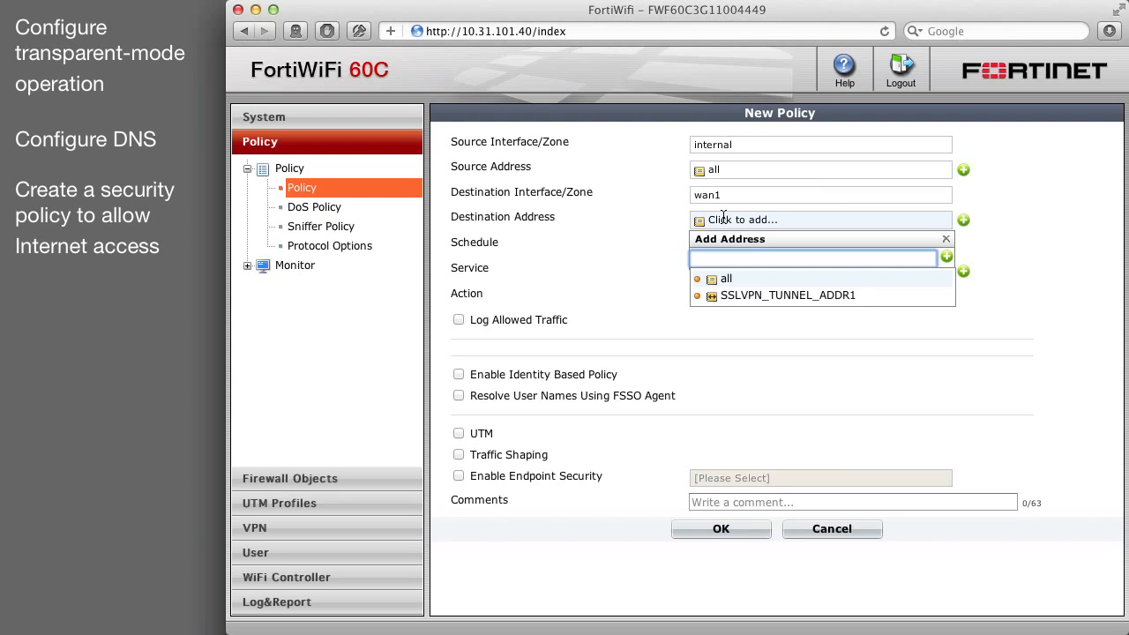
{"action": "left_click", "coordinate": [726, 279]}
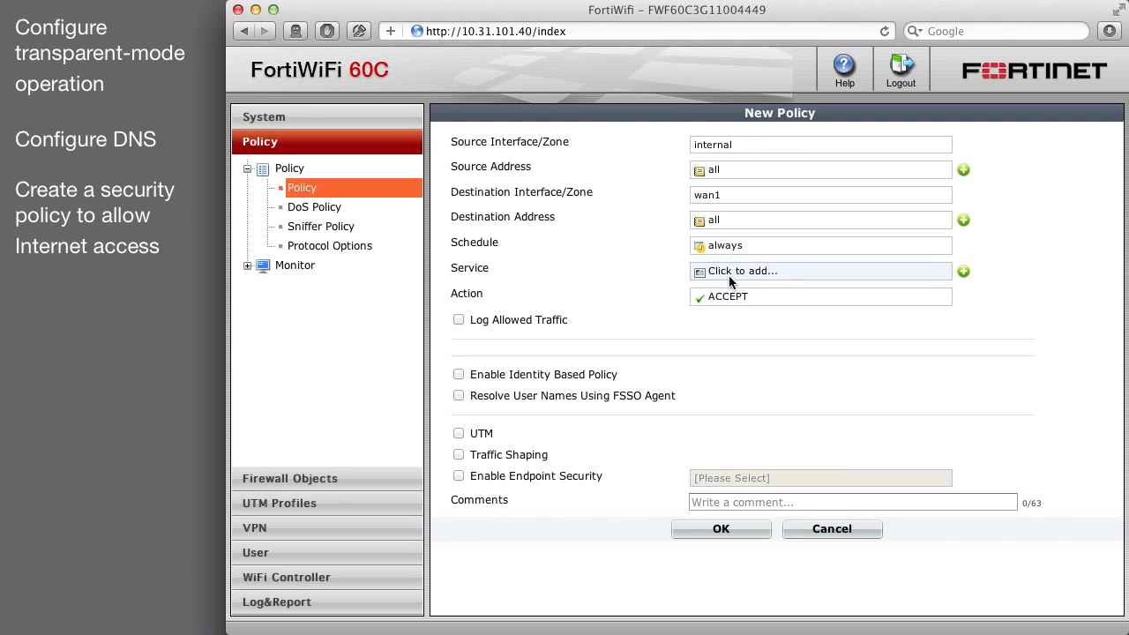
{"action": "left_click", "coordinate": [820, 271]}
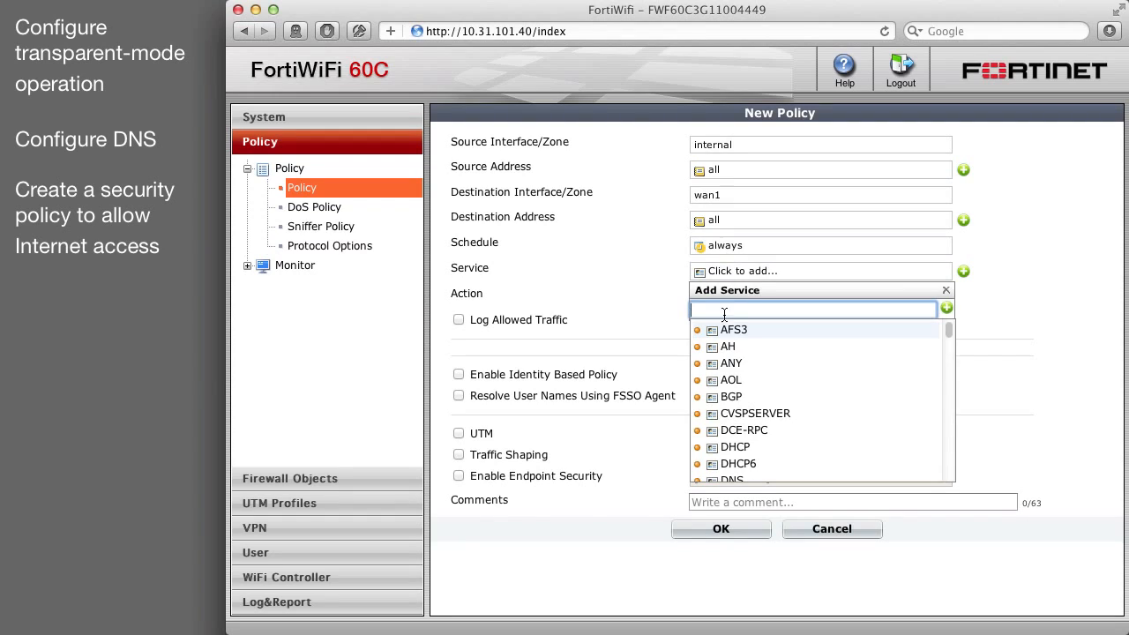
{"action": "left_click", "coordinate": [731, 363]}
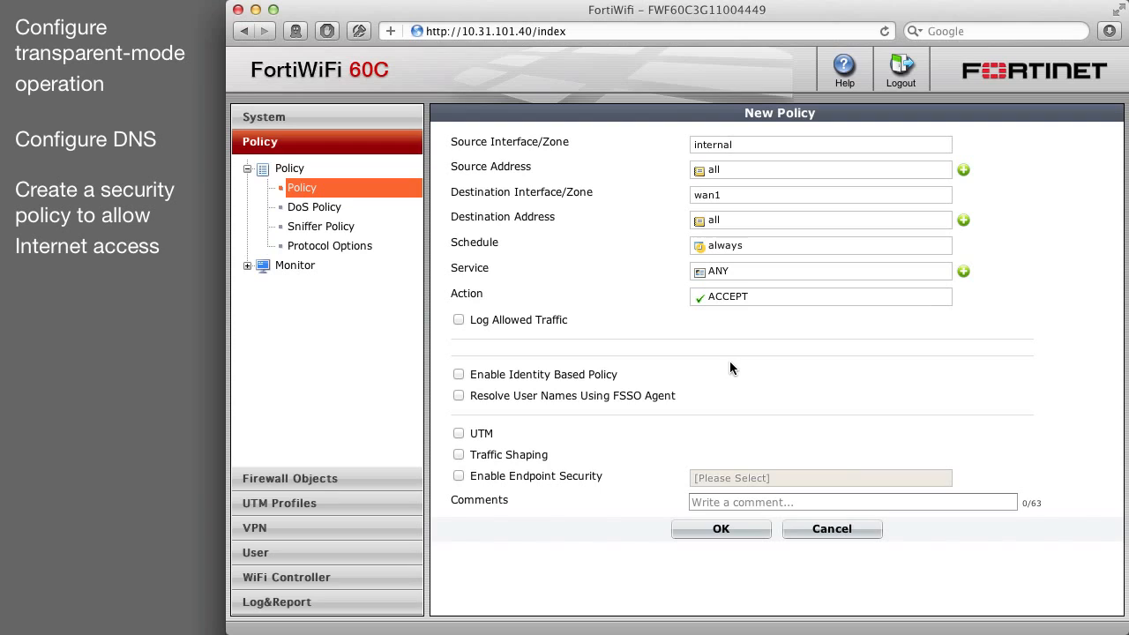
Step: Enable UTM with AntiVirus and Application Control, then save the internal → wan1 policy
{"action": "left_click", "coordinate": [458, 433]}
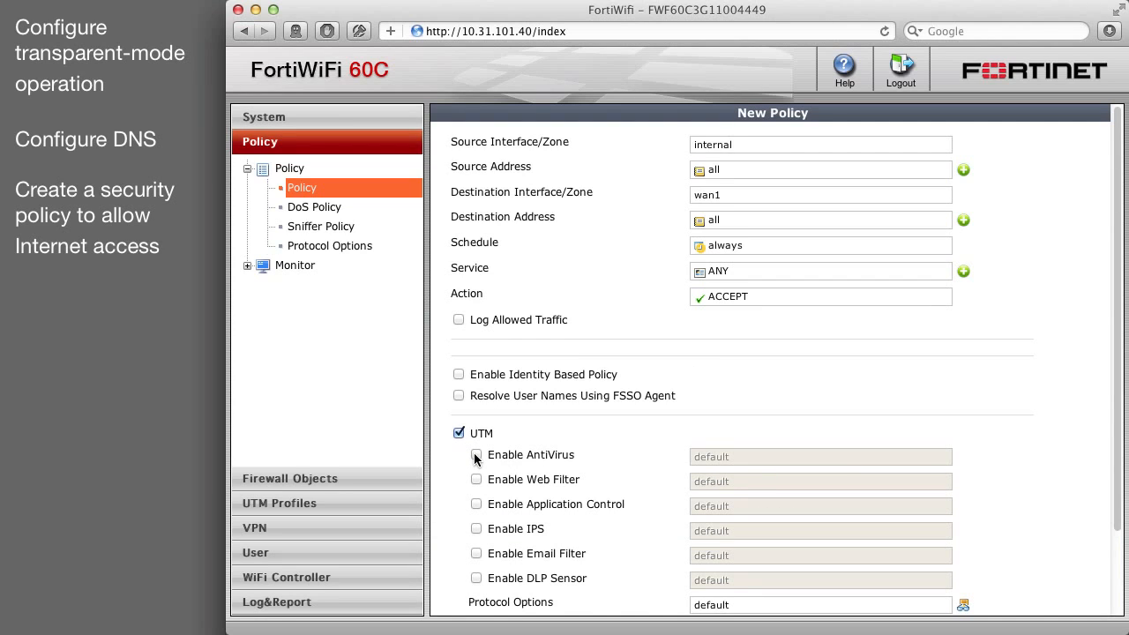
{"action": "left_click", "coordinate": [476, 455]}
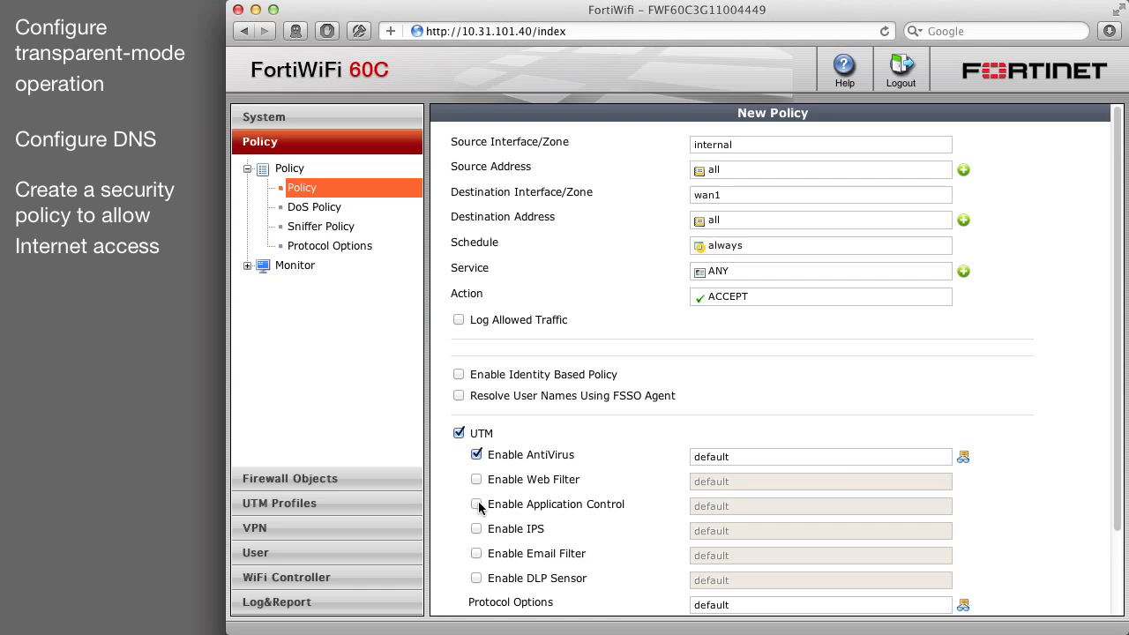
{"action": "left_click", "coordinate": [477, 504]}
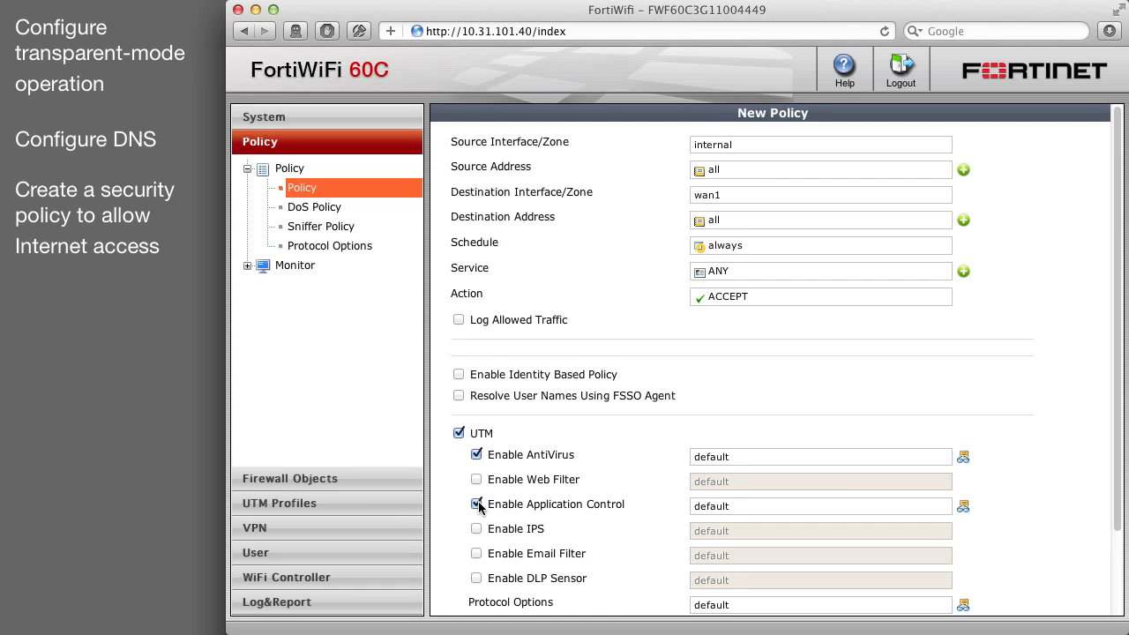
{"action": "scroll", "scroll_direction": "down", "scroll_amount": 3}
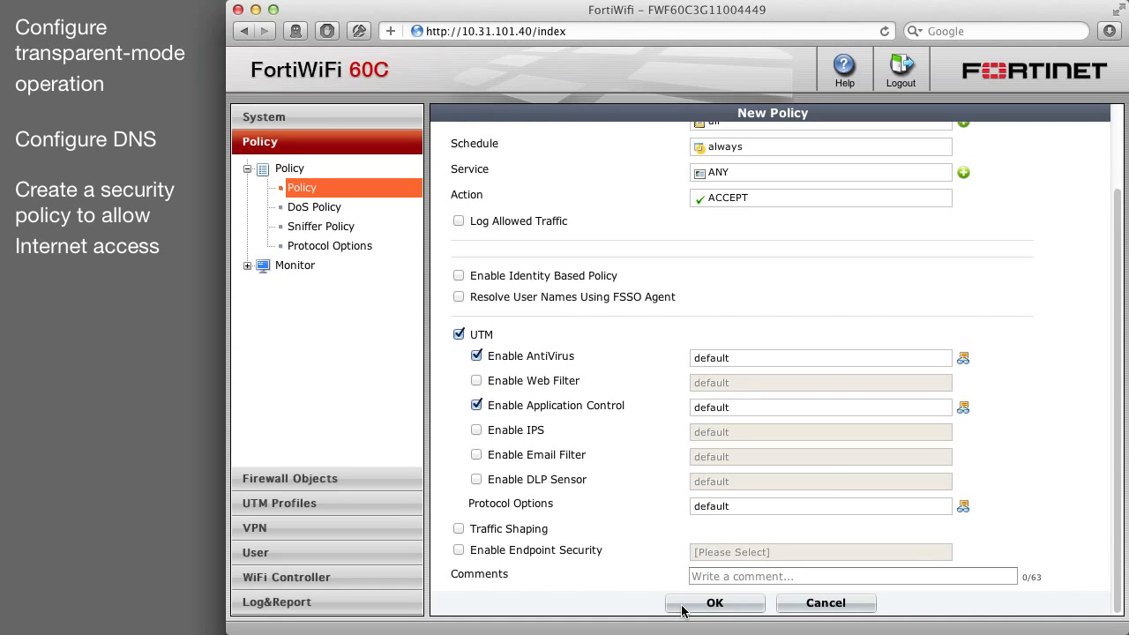
{"action": "left_click", "coordinate": [717, 603]}
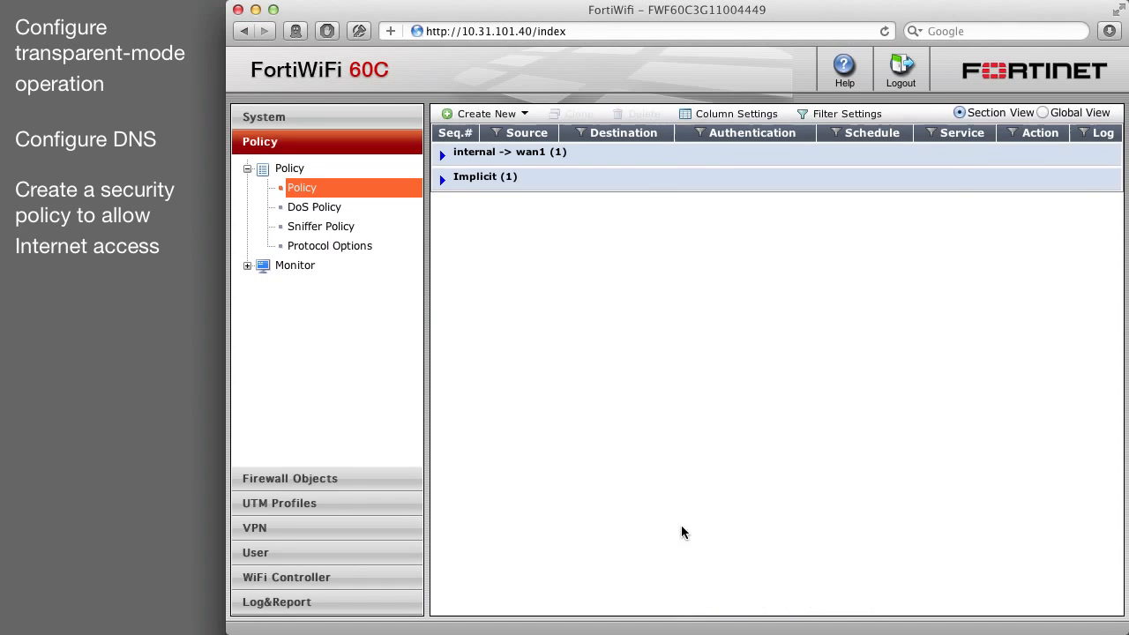
Step: Expand the internal → wan1 policy group, then go to the System Status dashboard
{"action": "left_click", "coordinate": [442, 152]}
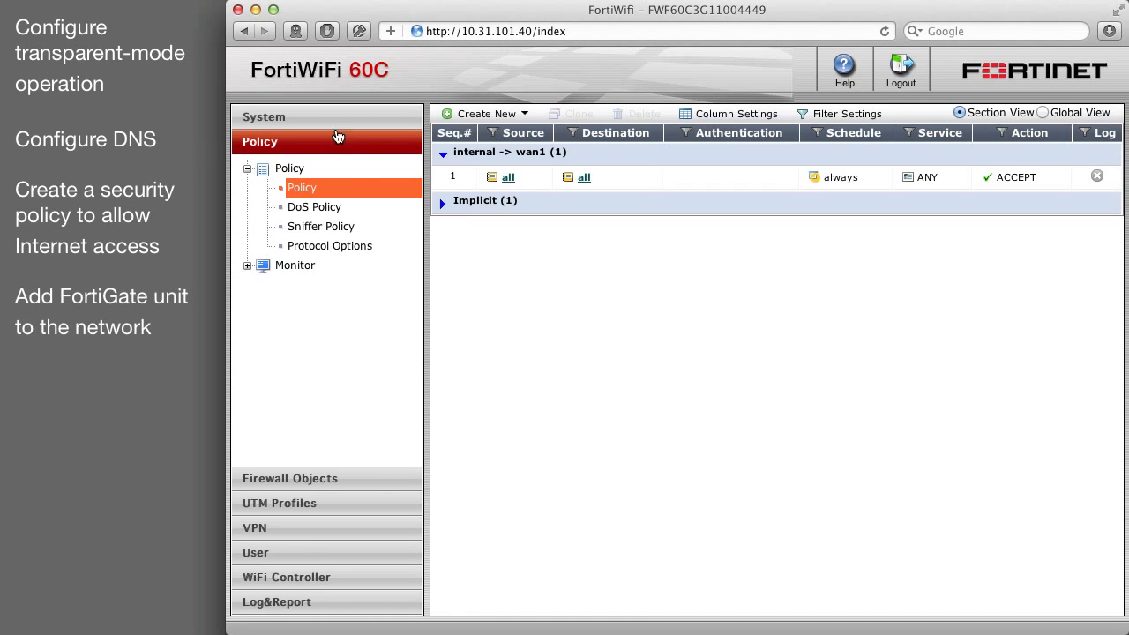
{"action": "left_click", "coordinate": [272, 117]}
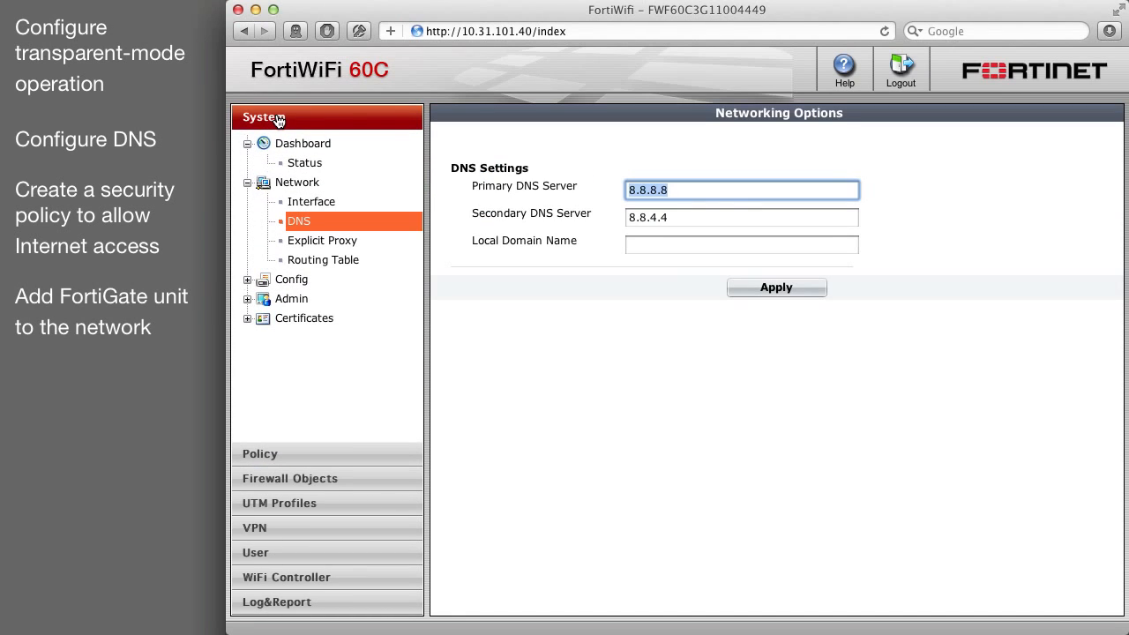
{"action": "left_click", "coordinate": [304, 162]}
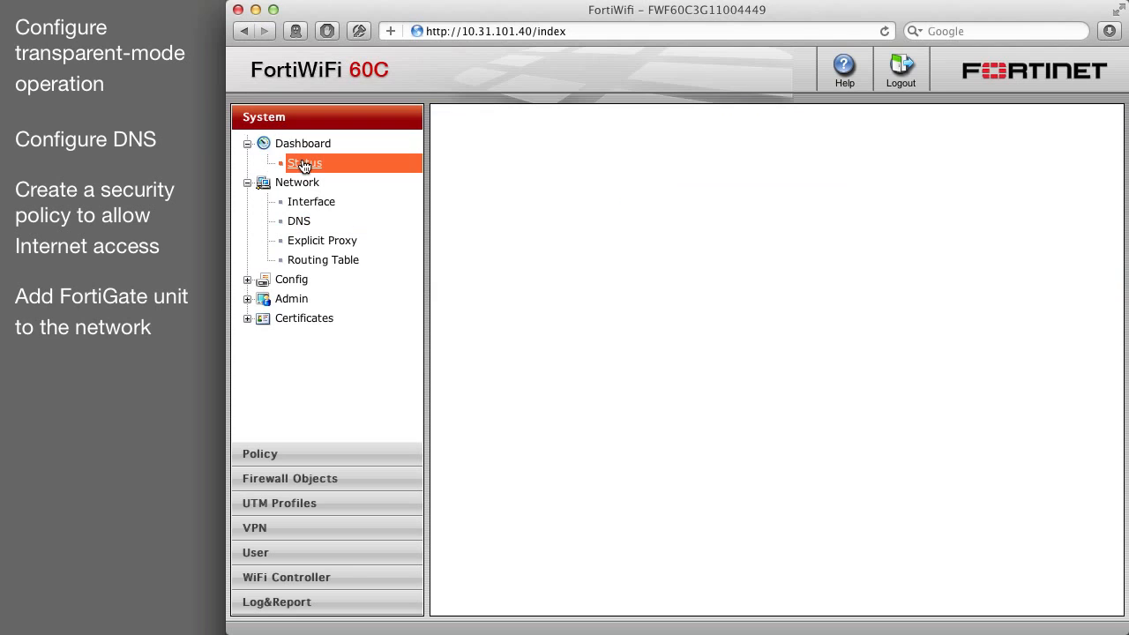
{"action": "left_click", "coordinate": [304, 163]}
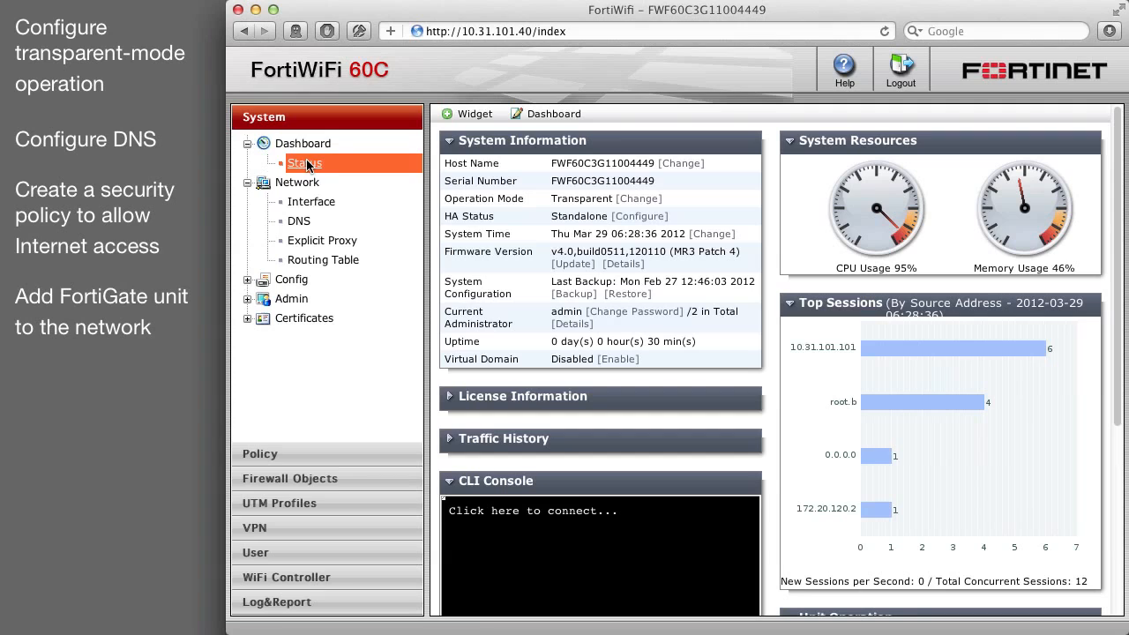
{"action": "mouse_move", "coordinate": [789, 307]}
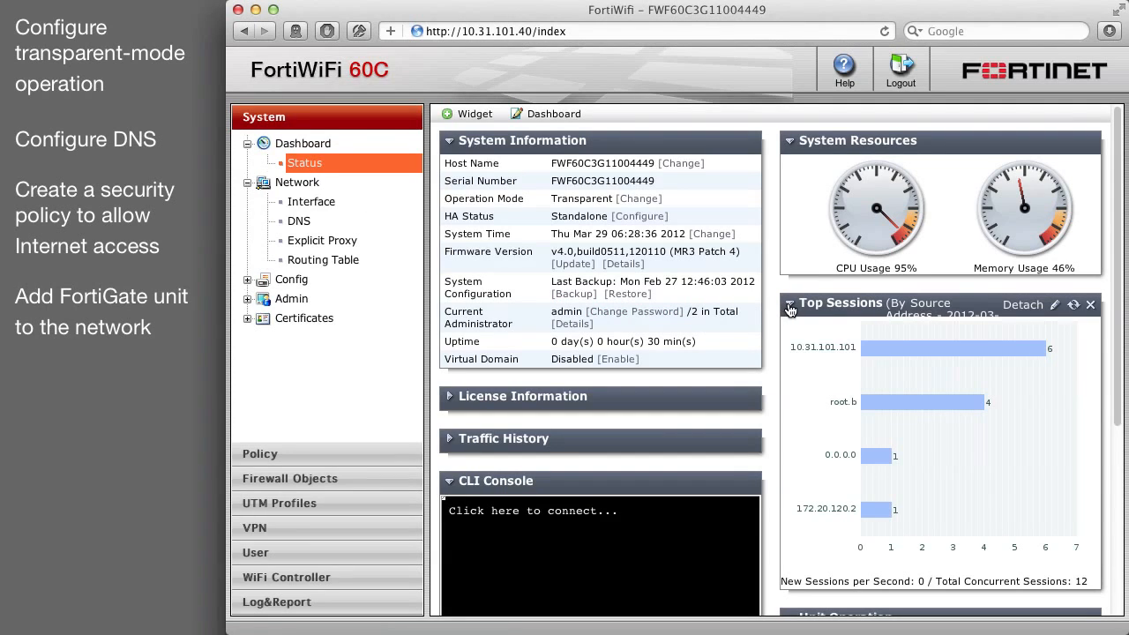
Step: Collapse the Top Sessions widget and start the unit shutdown
{"action": "left_click", "coordinate": [789, 303]}
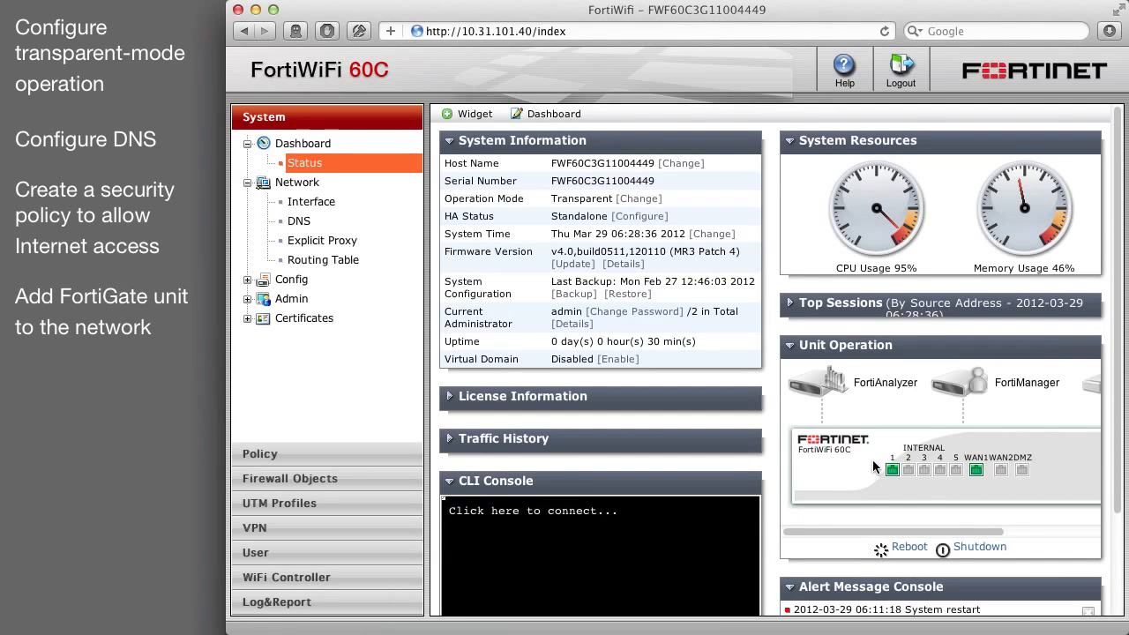
{"action": "scroll", "scroll_direction": "down", "scroll_amount": 3}
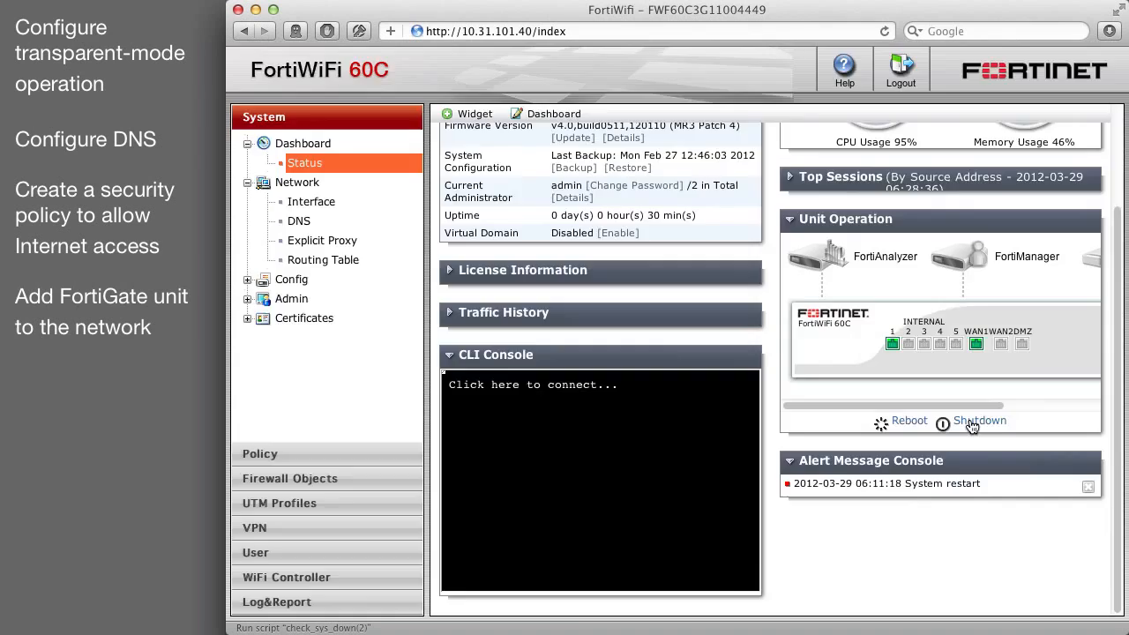
{"action": "left_click", "coordinate": [979, 420]}
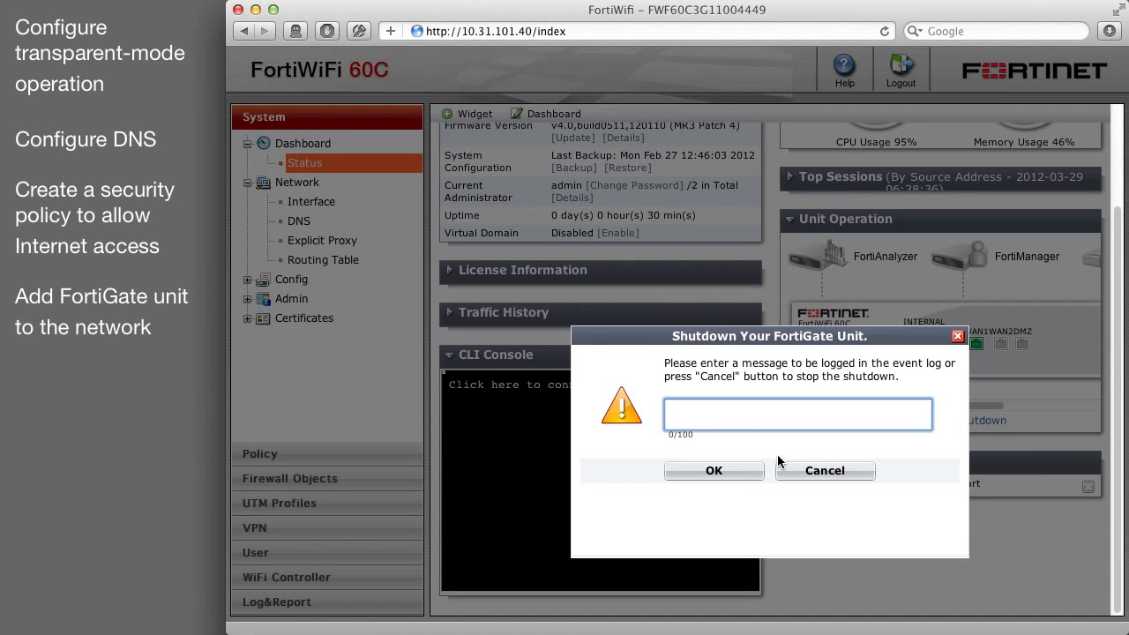
Step: Confirm the shutdown in the Shutdown Your FortiGate Unit dialog
{"action": "left_click", "coordinate": [713, 470]}
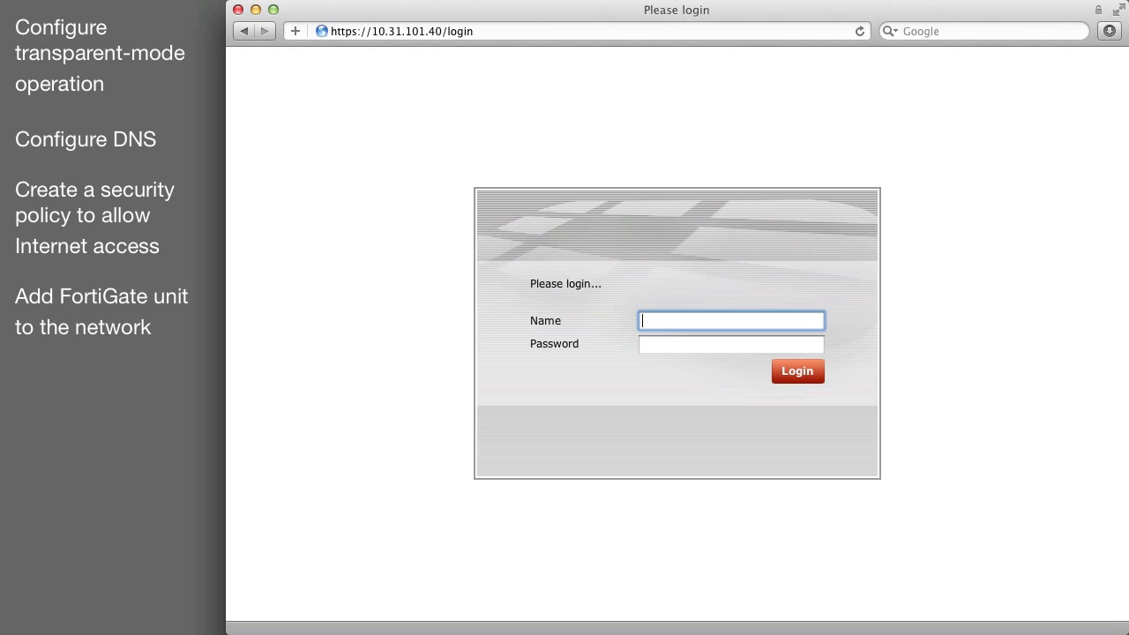
Step: Log back in as admin and open the Policy section
{"action": "type", "text": "admin"}
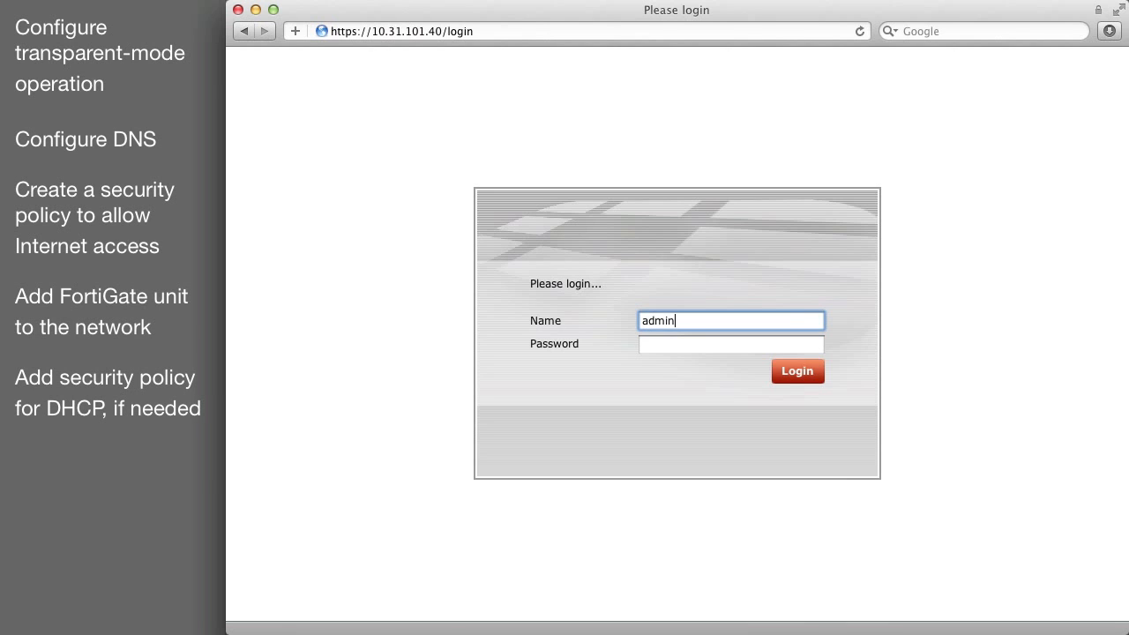
{"action": "left_click", "coordinate": [797, 370]}
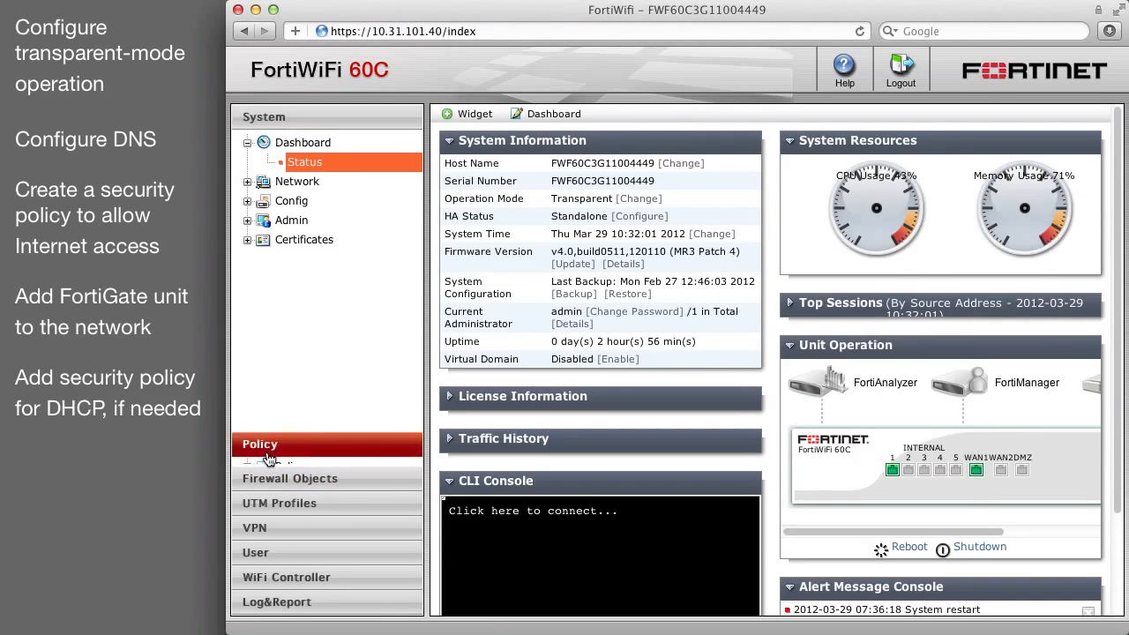
{"action": "left_click", "coordinate": [259, 444]}
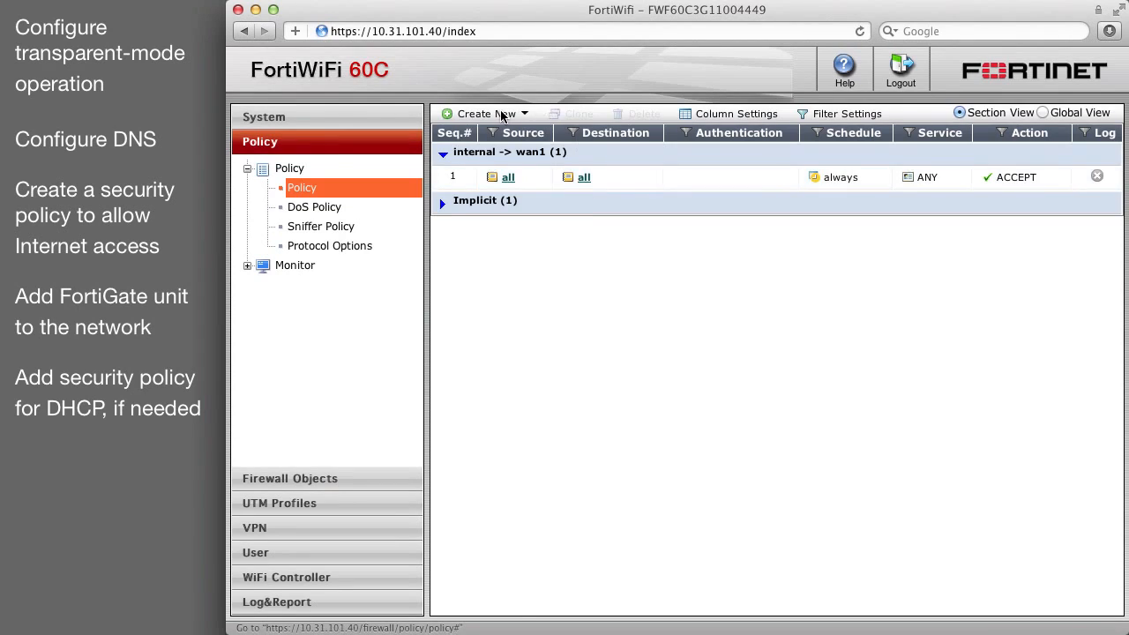
Step: Create and save a wan1 → internal policy to all addresses with DHCP service
{"action": "left_click", "coordinate": [481, 113]}
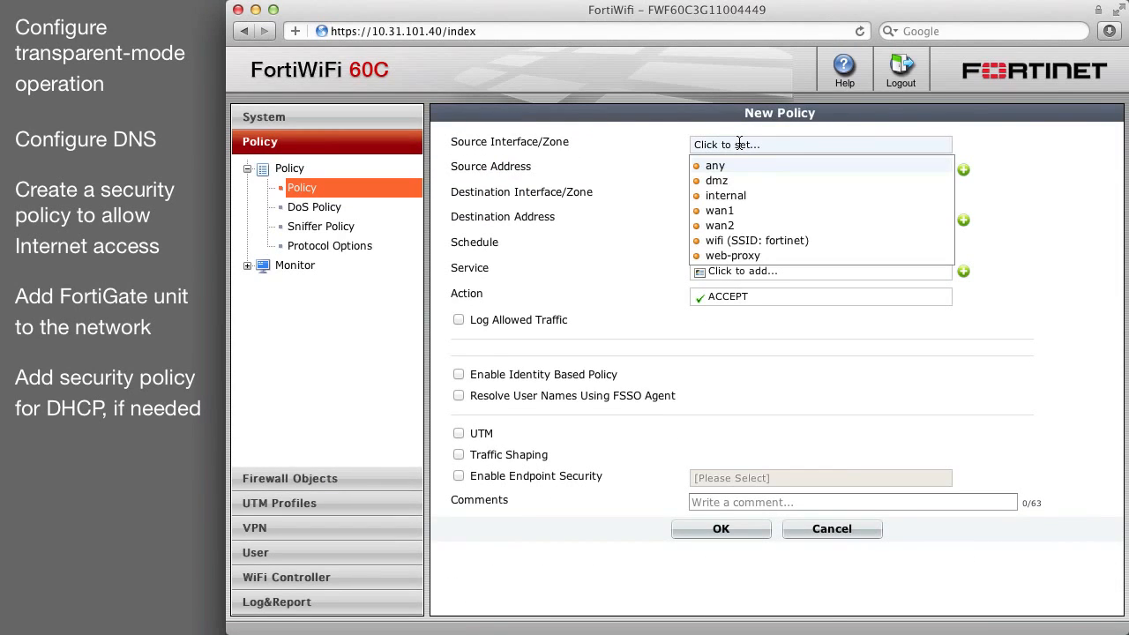
{"action": "left_click", "coordinate": [720, 210]}
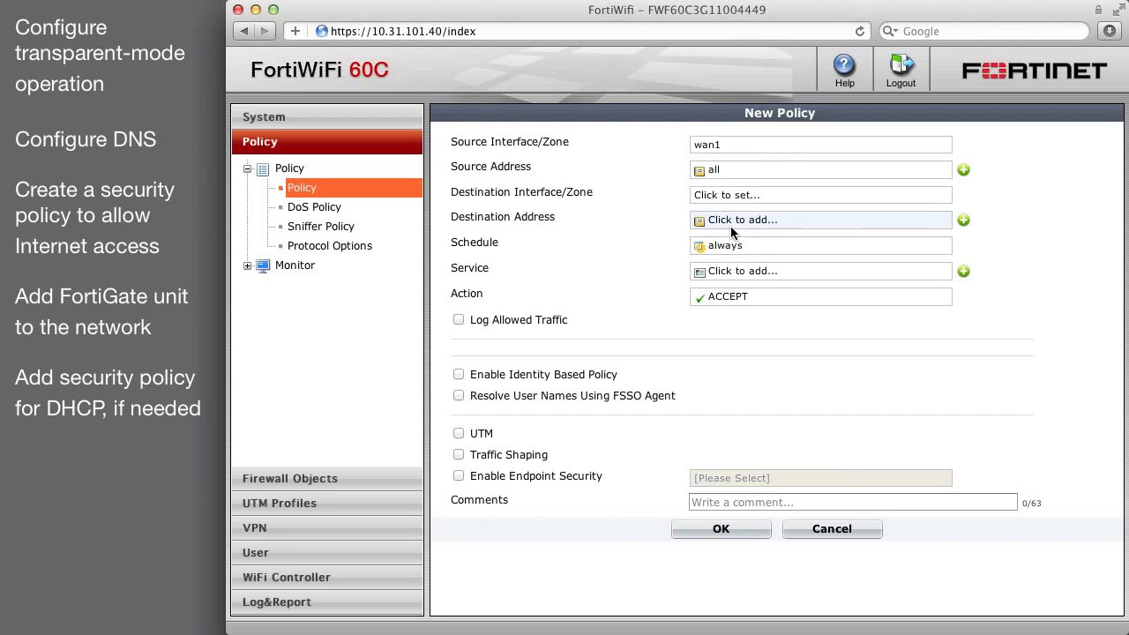
{"action": "left_click", "coordinate": [820, 195]}
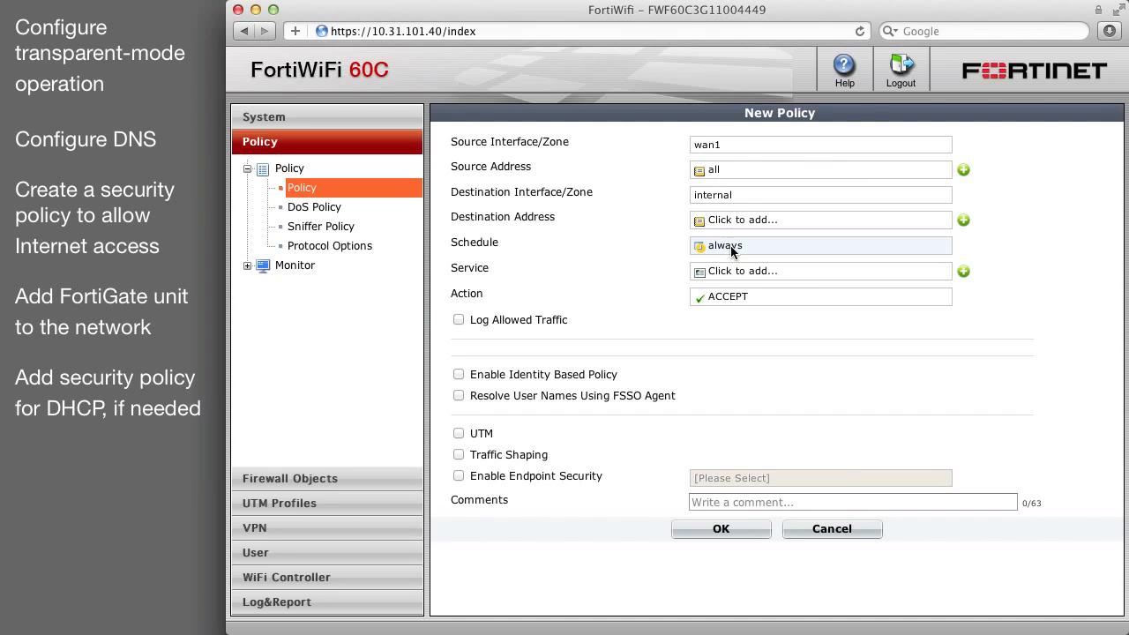
{"action": "left_click", "coordinate": [819, 220]}
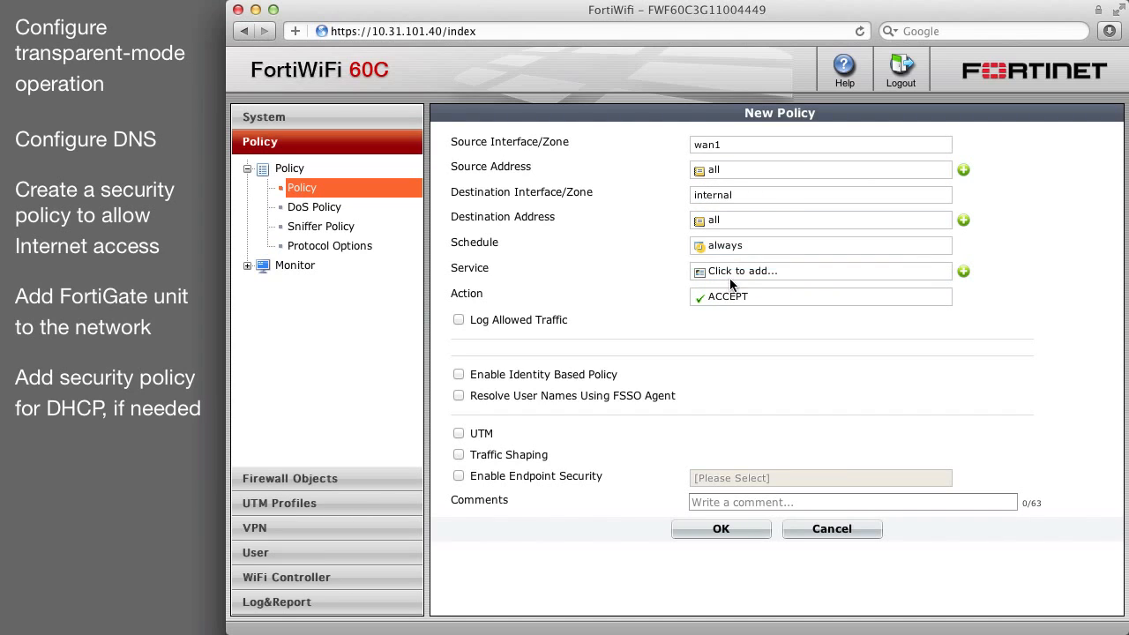
{"action": "left_click", "coordinate": [820, 271]}
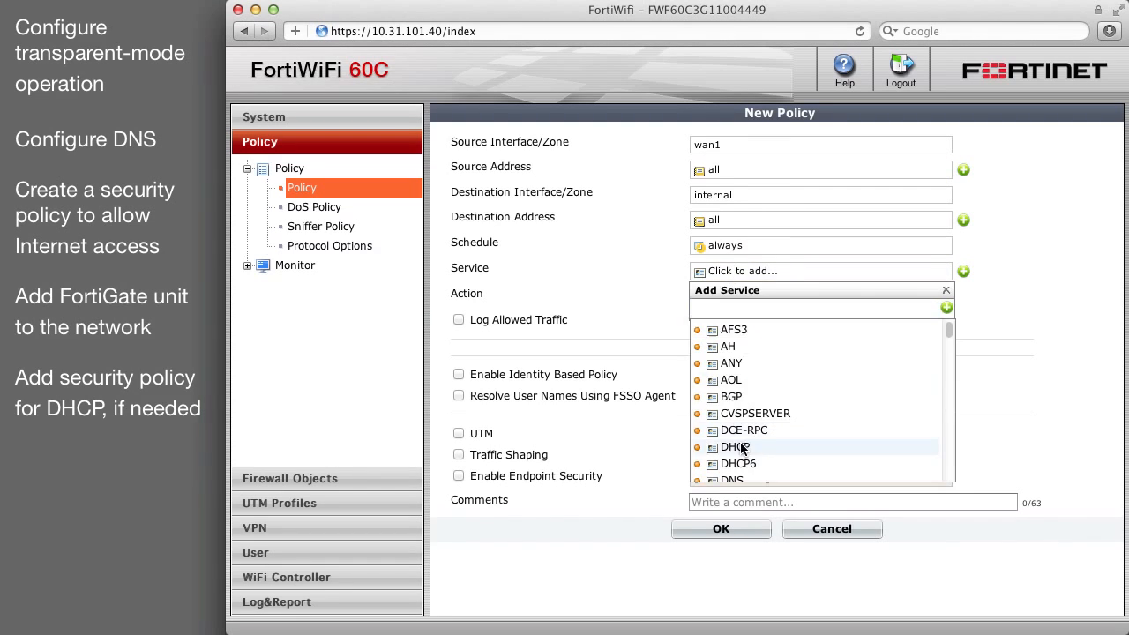
{"action": "left_click", "coordinate": [731, 447]}
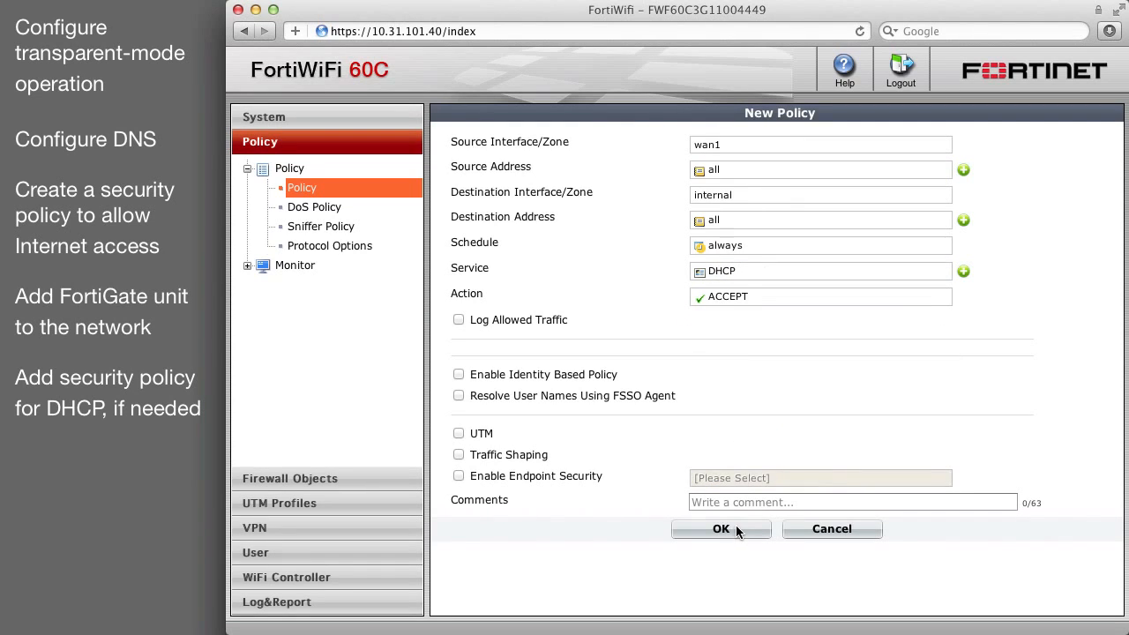
{"action": "left_click", "coordinate": [721, 529]}
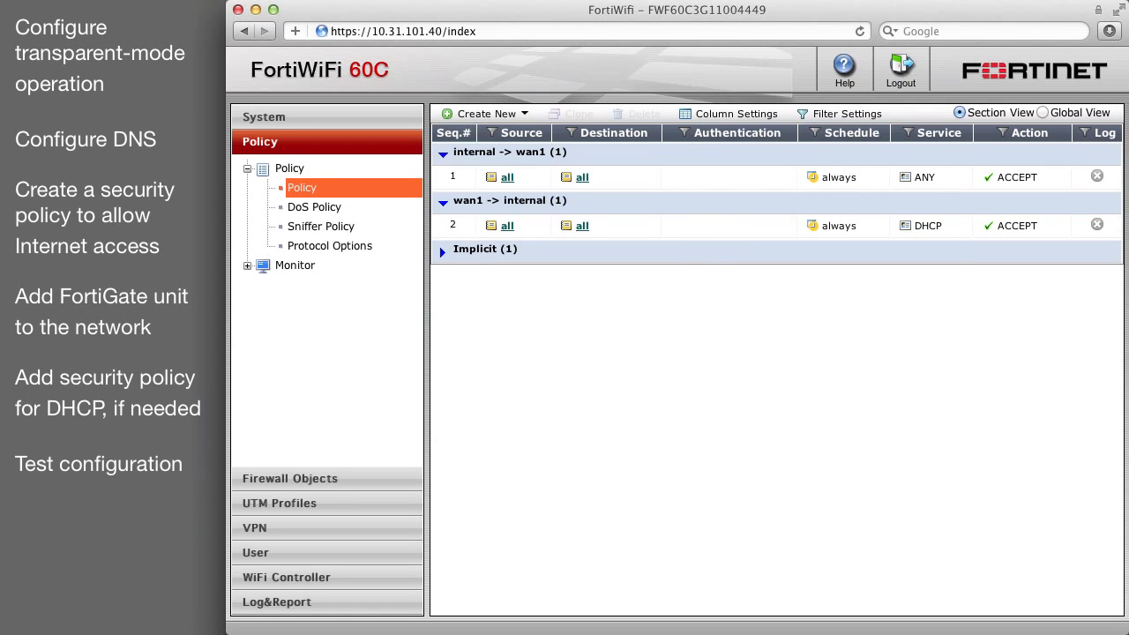
{"action": "mouse_move", "coordinate": [416, 69]}
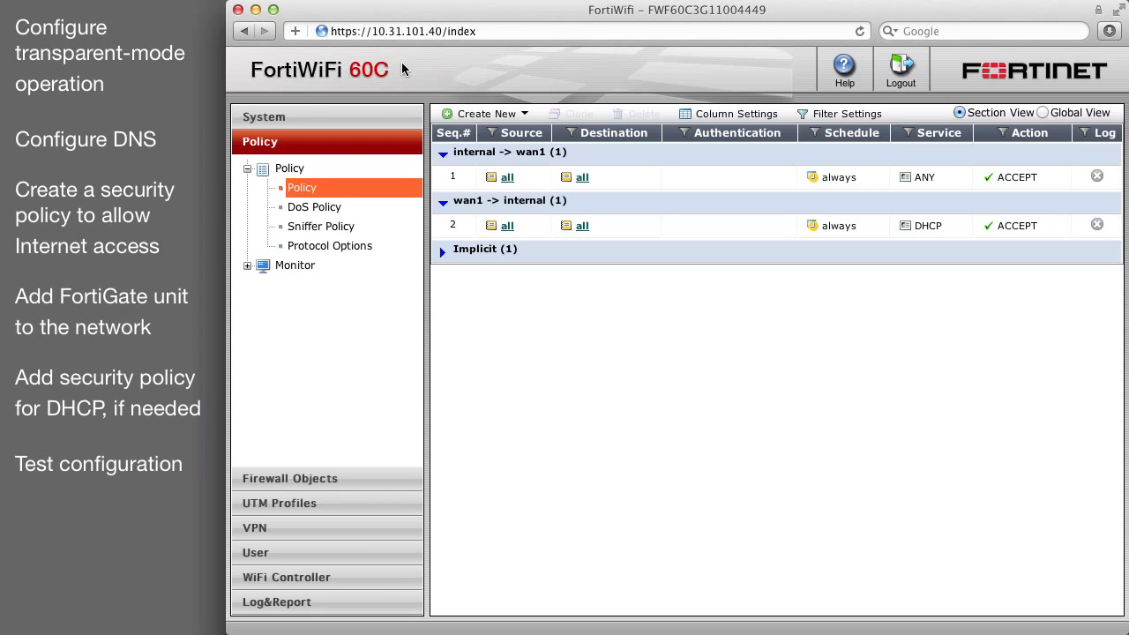
{"action": "type", "text": "fortin"}
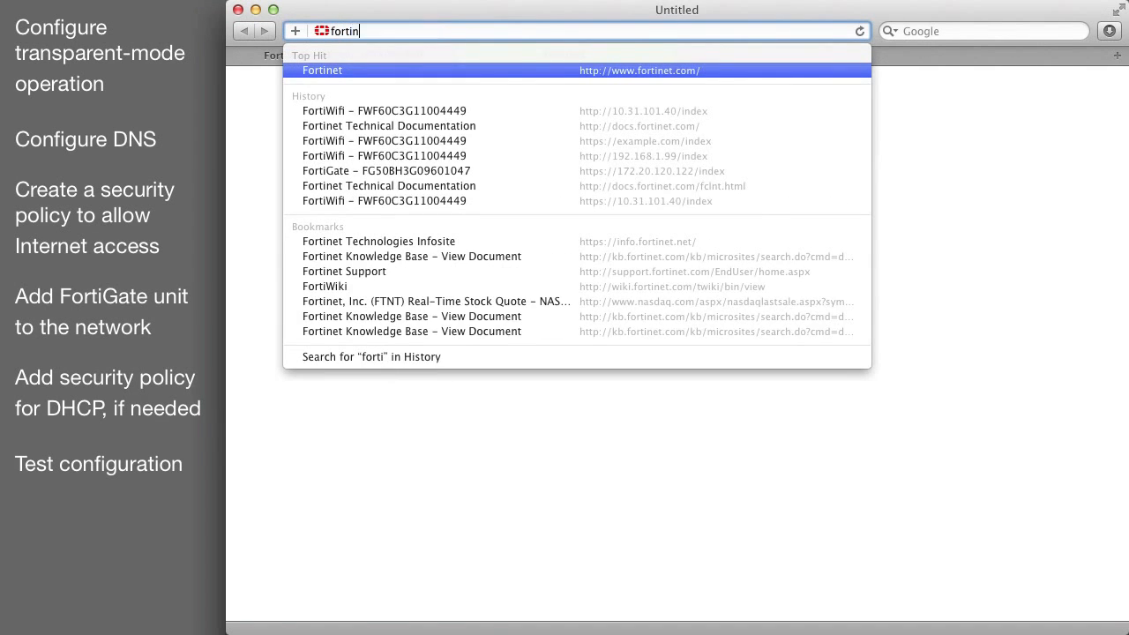
{"action": "left_click", "coordinate": [322, 70]}
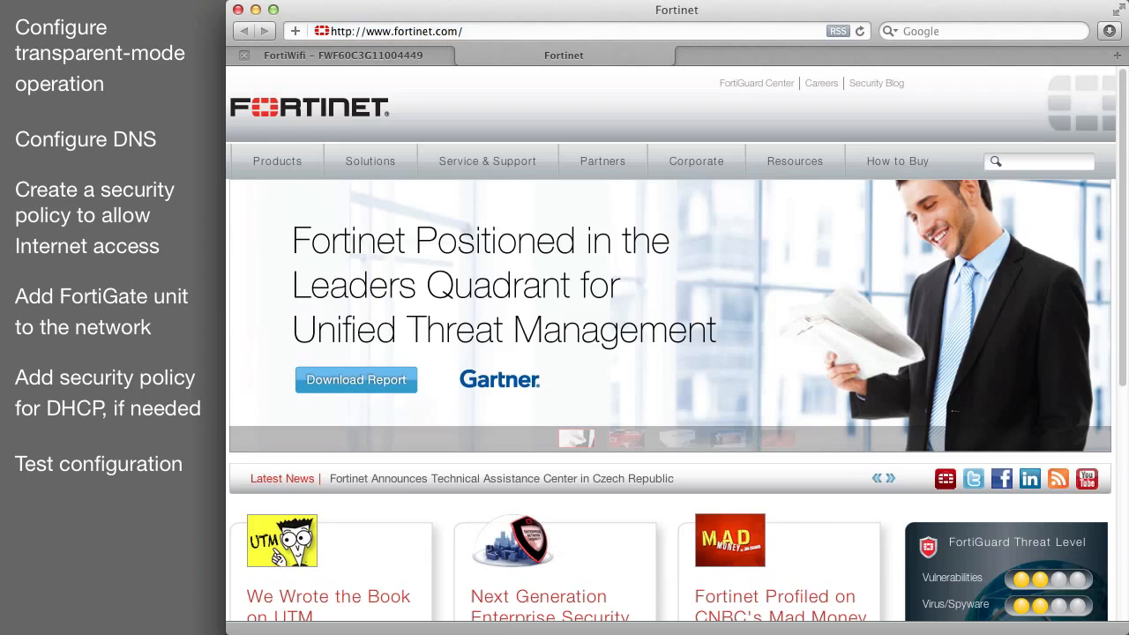
{"action": "mouse_move", "coordinate": [548, 97]}
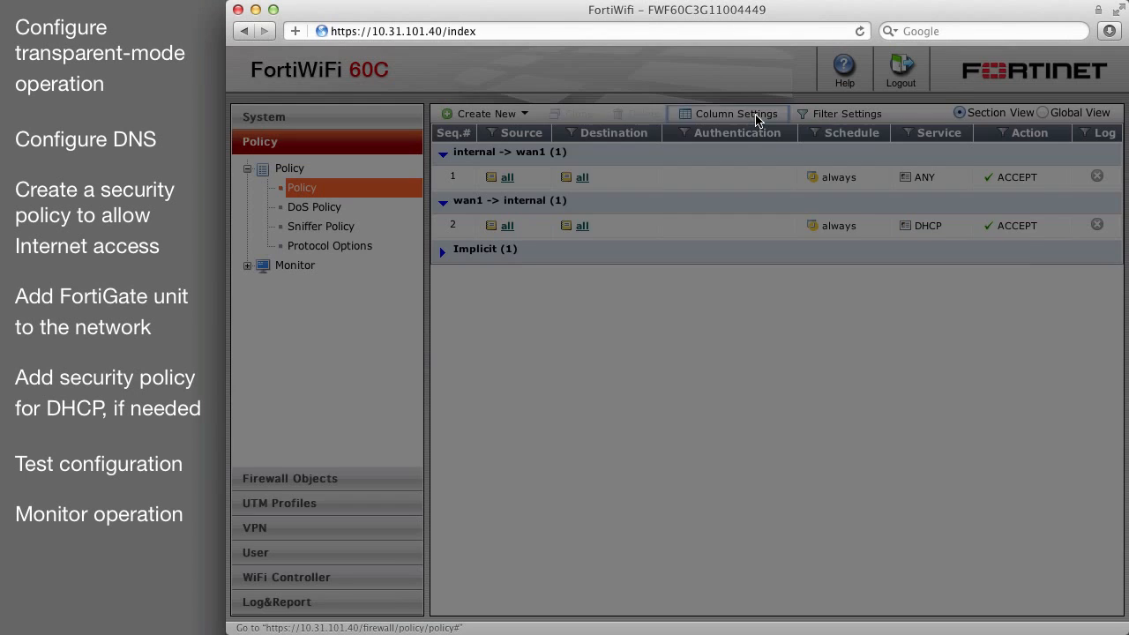
Step: Add the Count column to the policy list to show packet and byte totals
{"action": "left_click", "coordinate": [734, 113]}
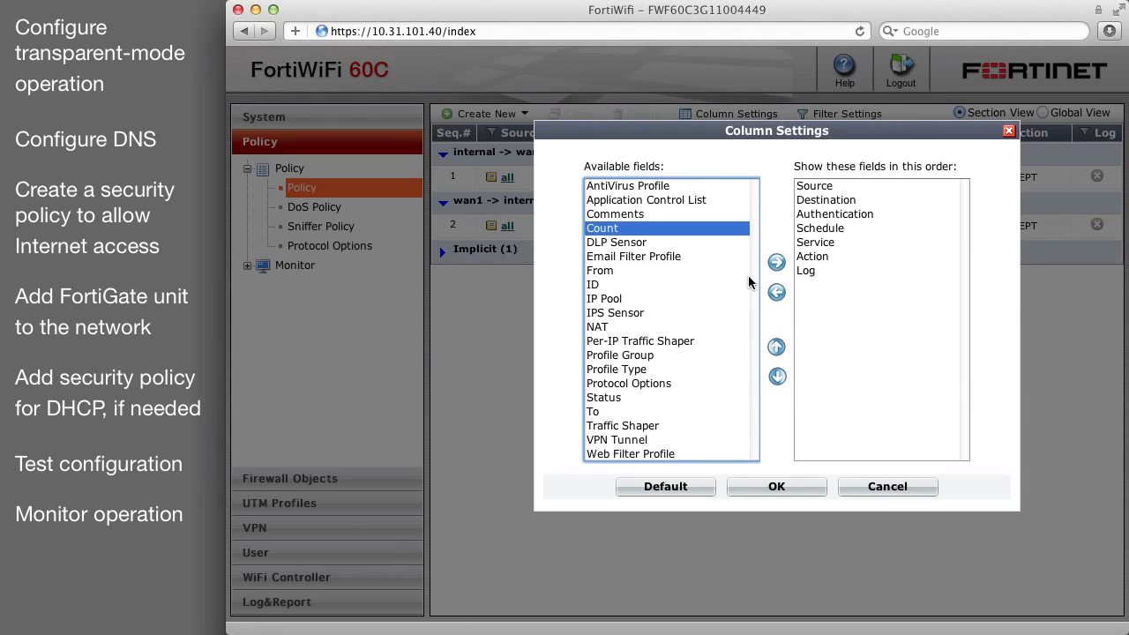
{"action": "left_click", "coordinate": [776, 486]}
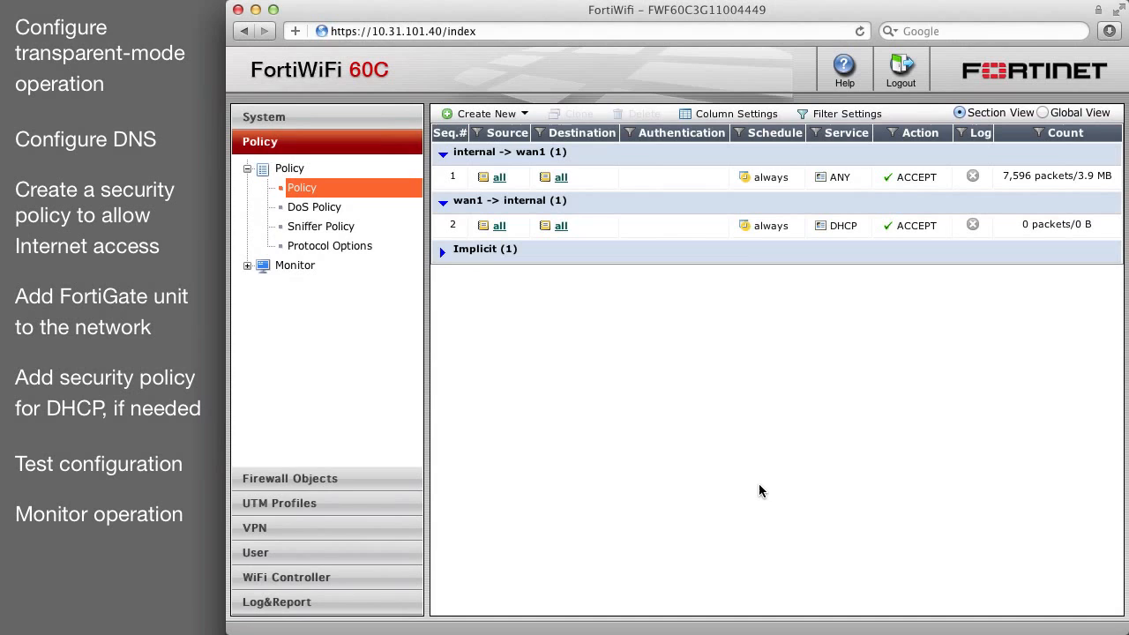
{"action": "mouse_move", "coordinate": [295, 275]}
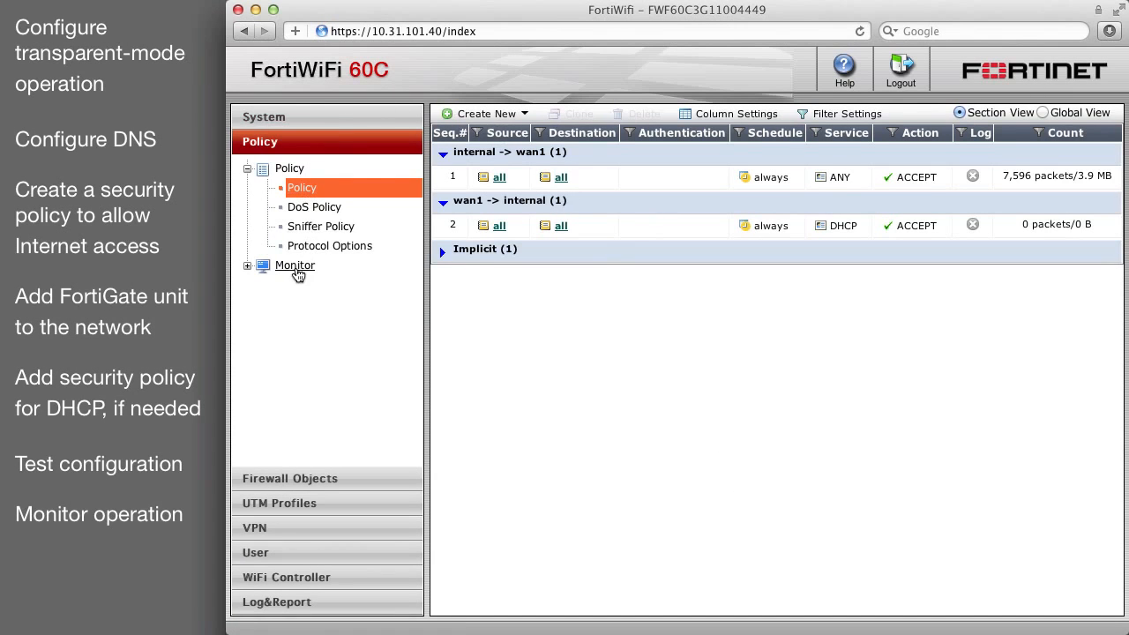